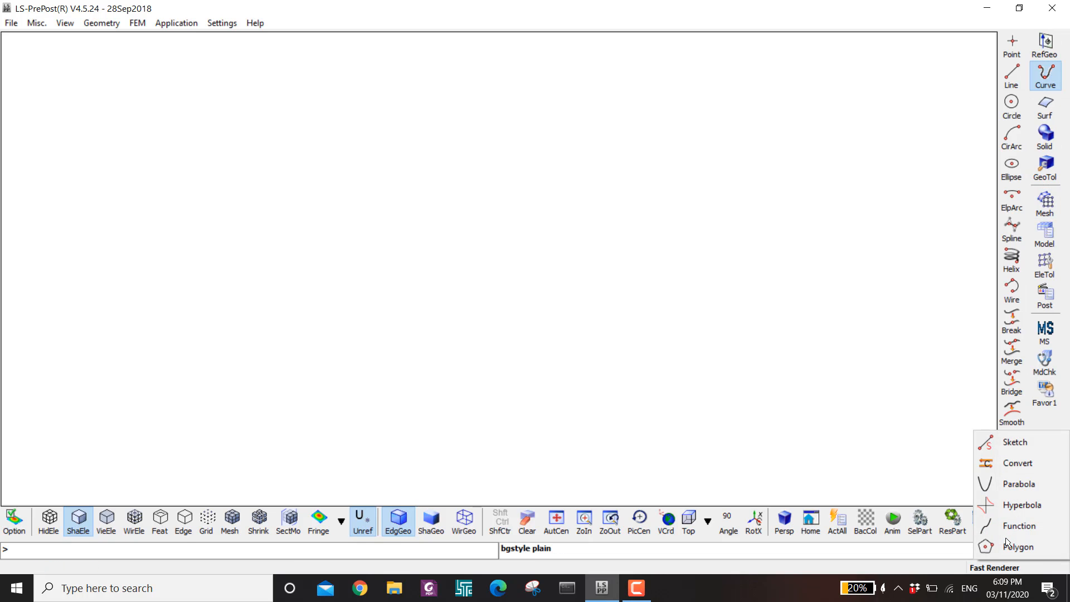
Step: Replace the function formula with 1-cos(x) and preview it over x from -10 to 10
left_click(1020, 525)
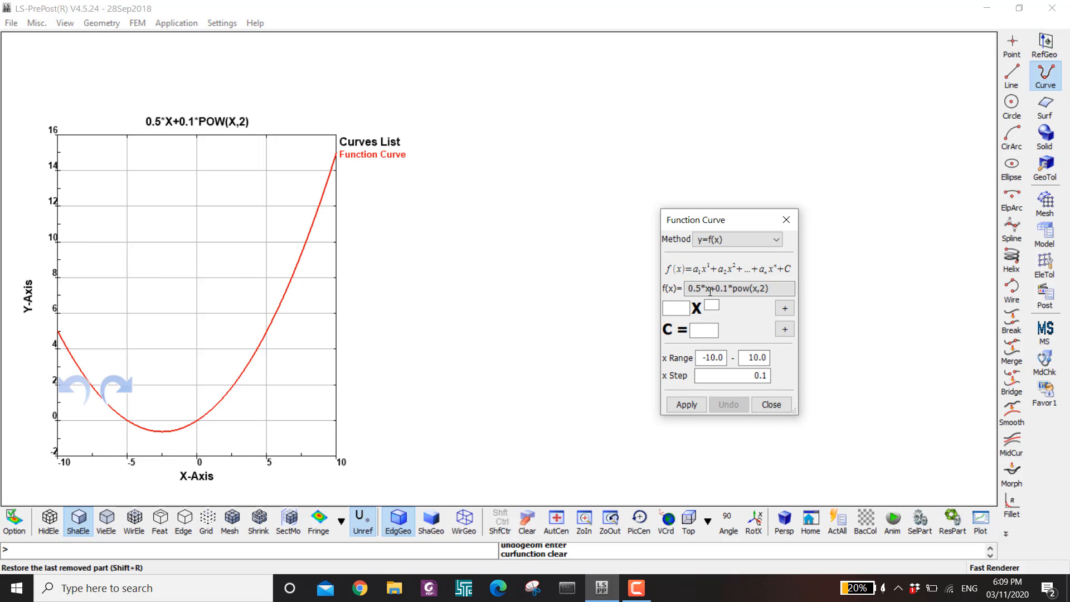
triple_click(738, 288)
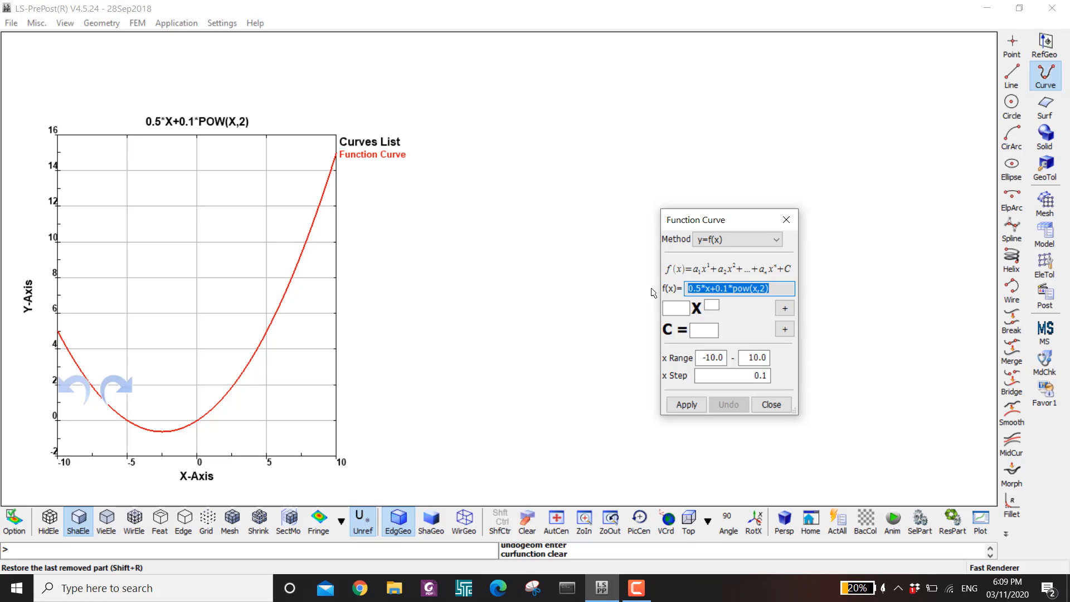
type("1-cos")
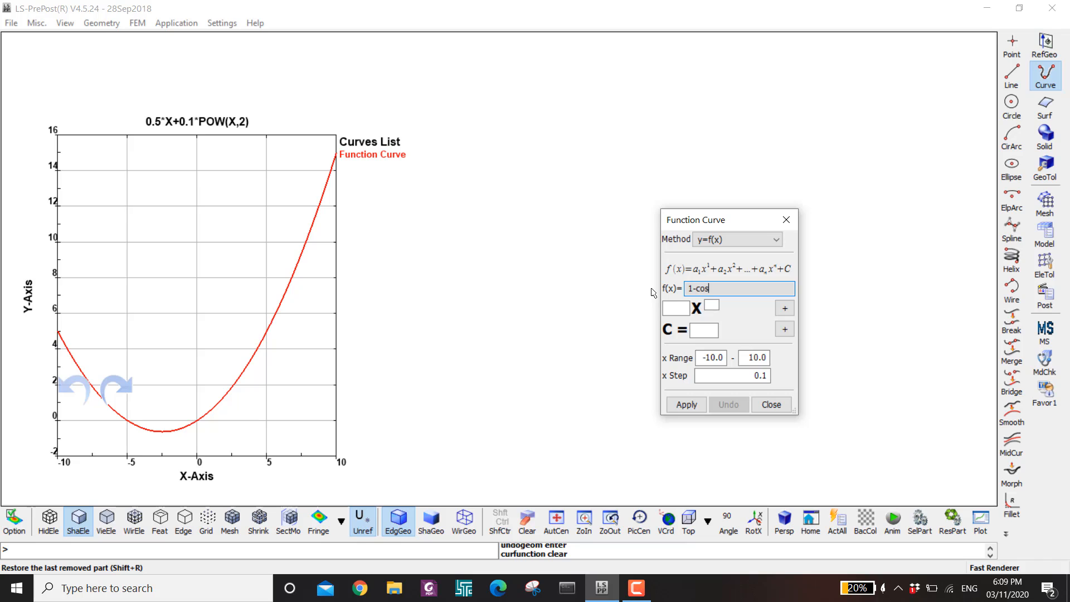
type("(x)")
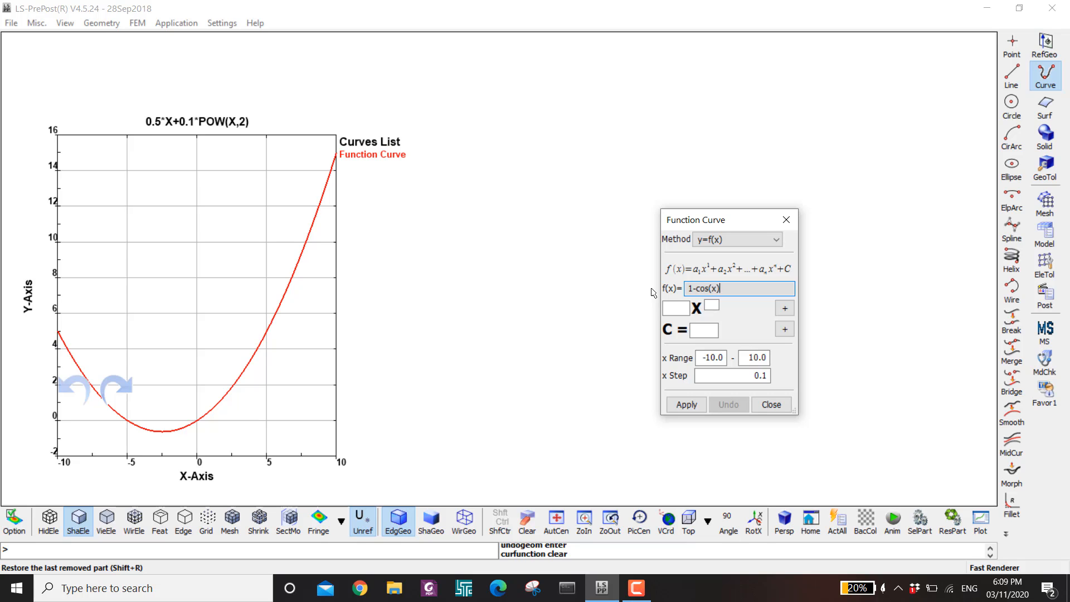
left_click(687, 404)
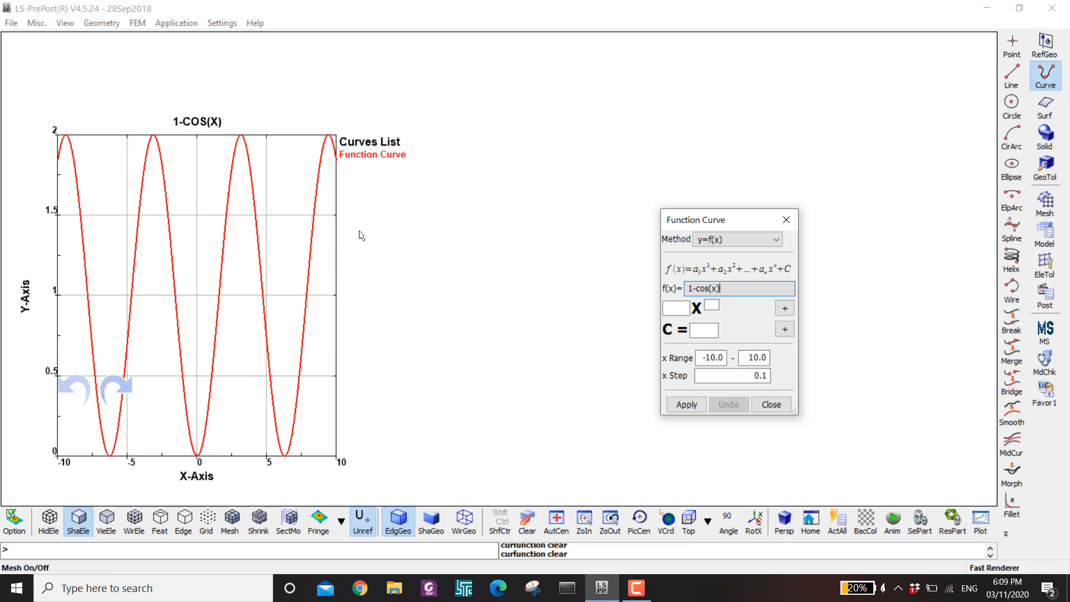
mouse_move(671, 384)
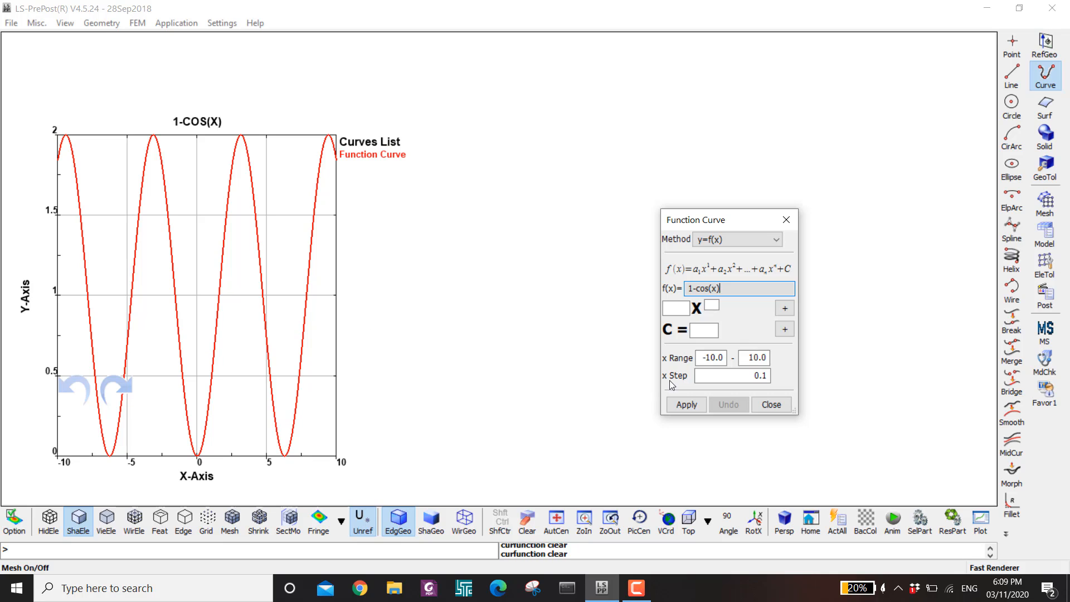
Step: Change the x range to 0–2 and the formula to (1-cos(x*3.1416))*0.001, then preview
left_click(711, 358)
type("0")
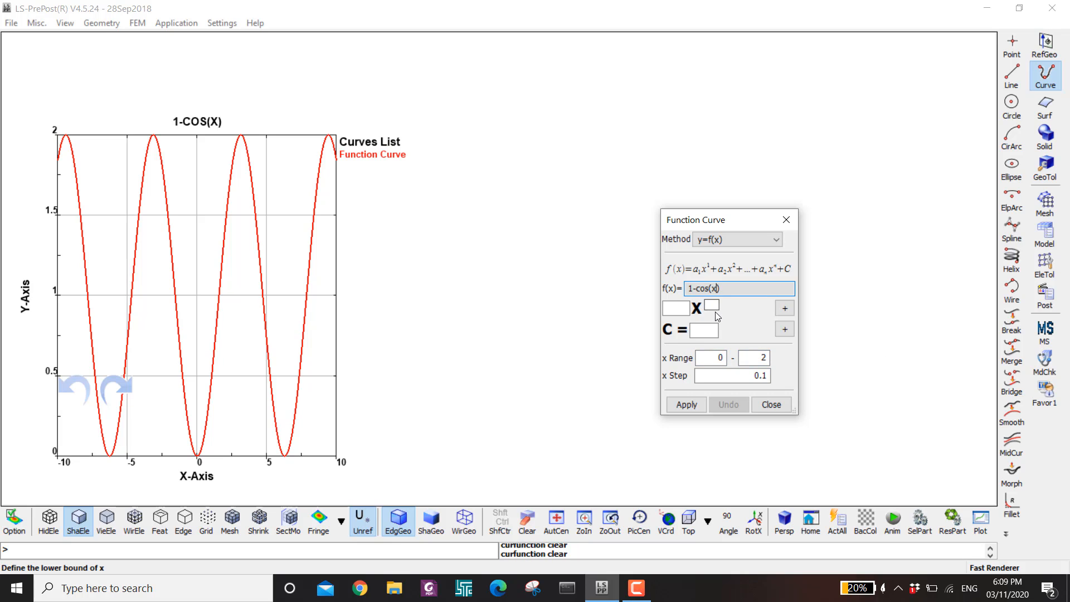
left_click(685, 404)
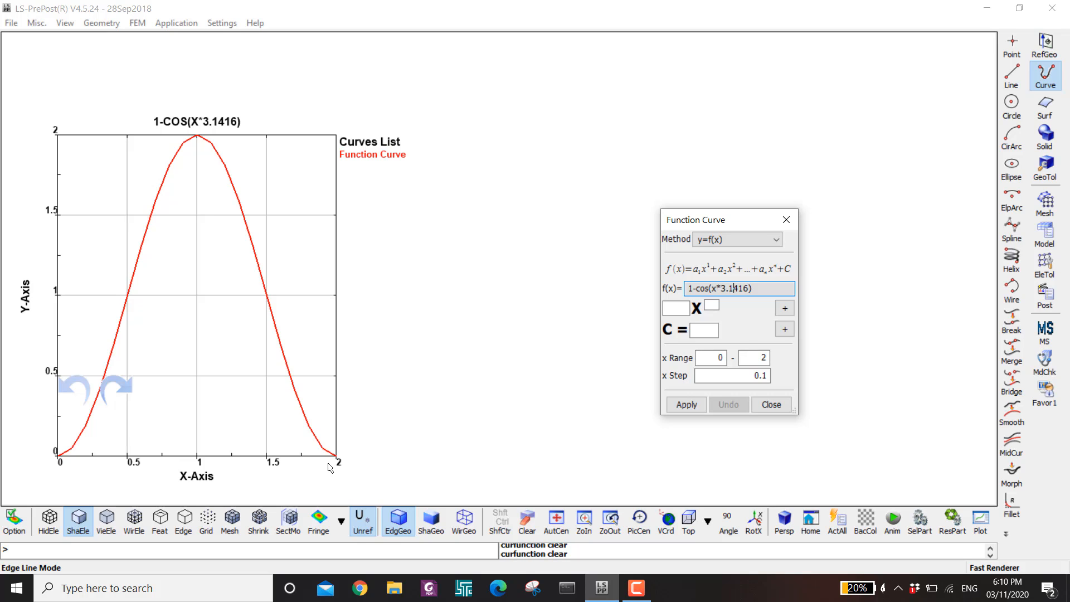
mouse_move(212, 101)
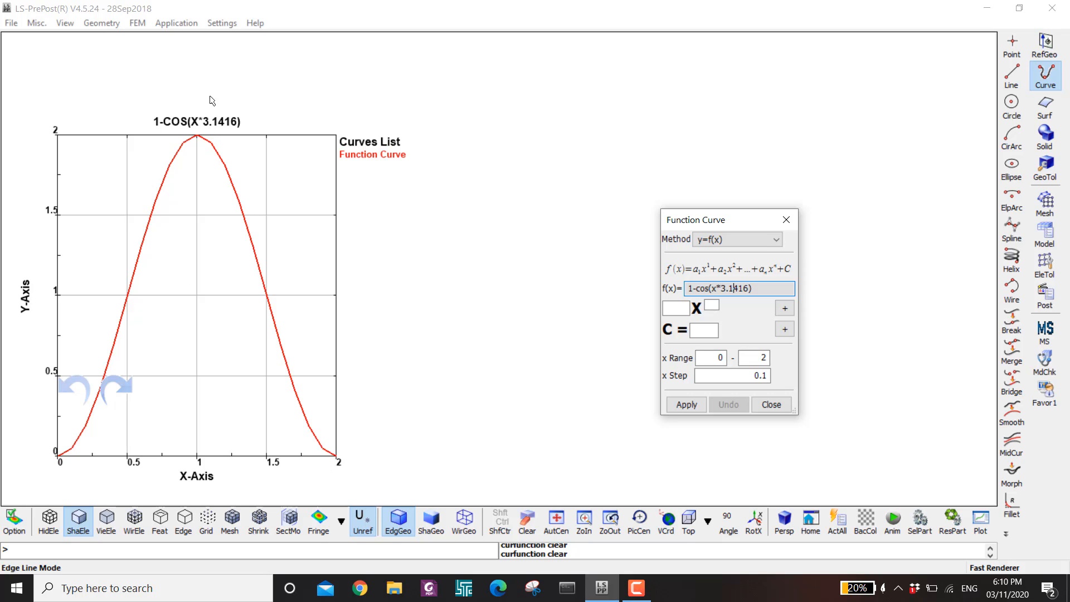
mouse_move(55, 157)
type("(")
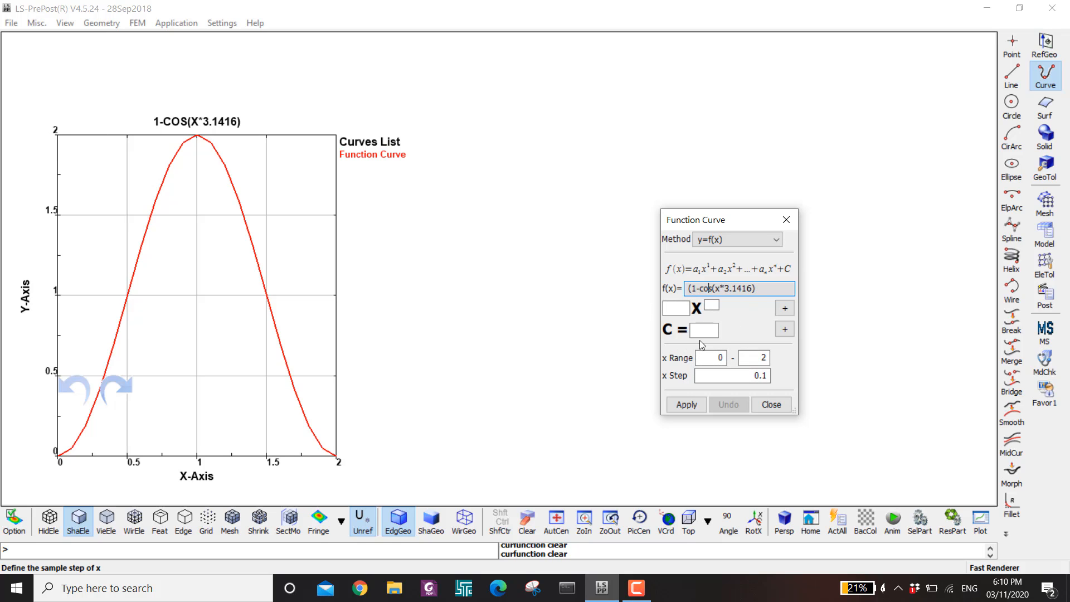
type("*")
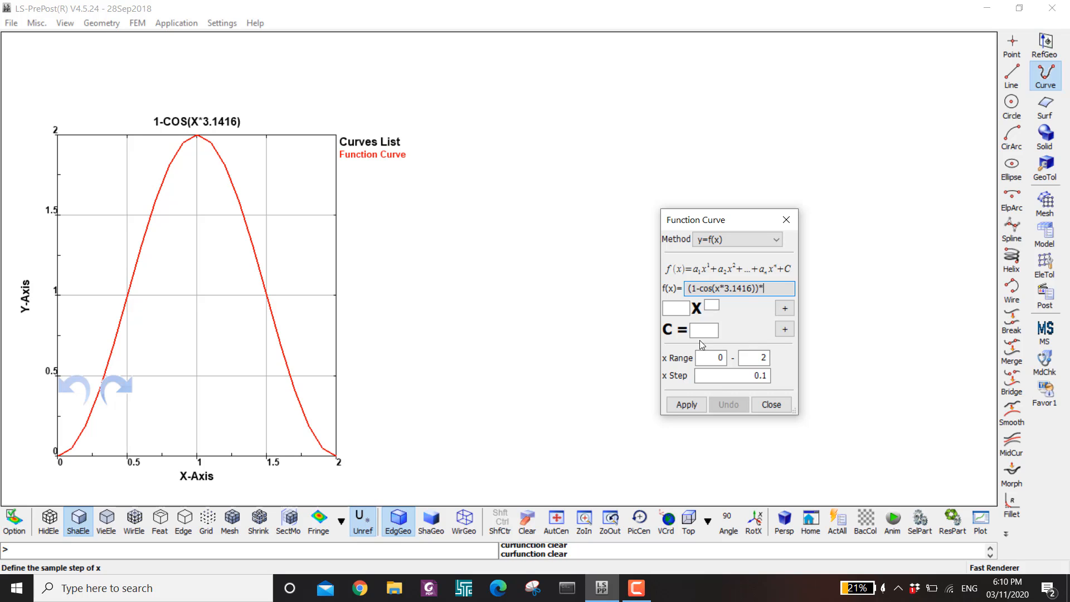
type("0.01")
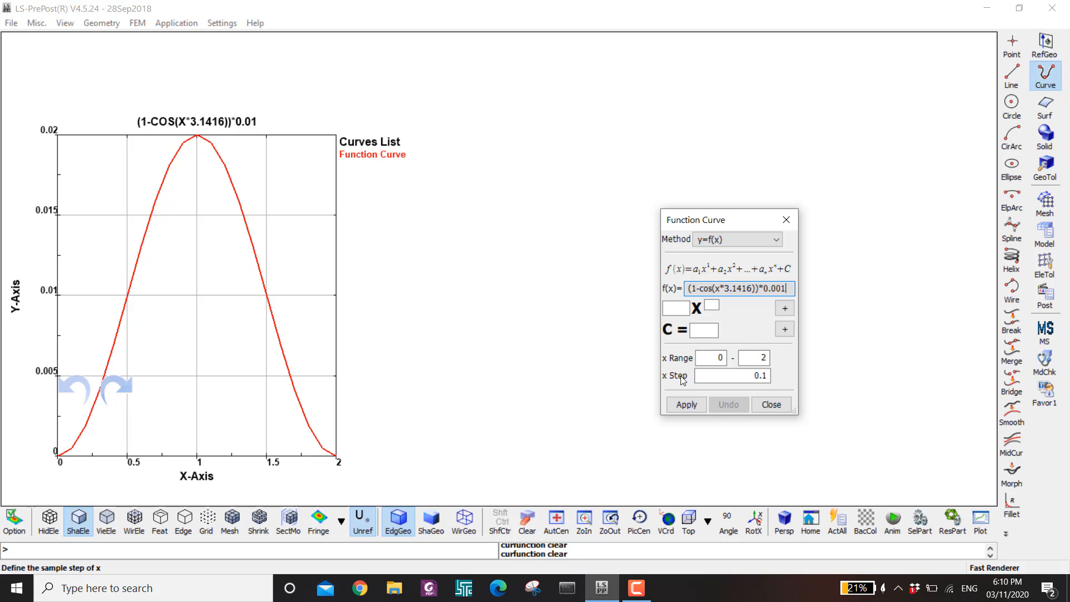
left_click(685, 404)
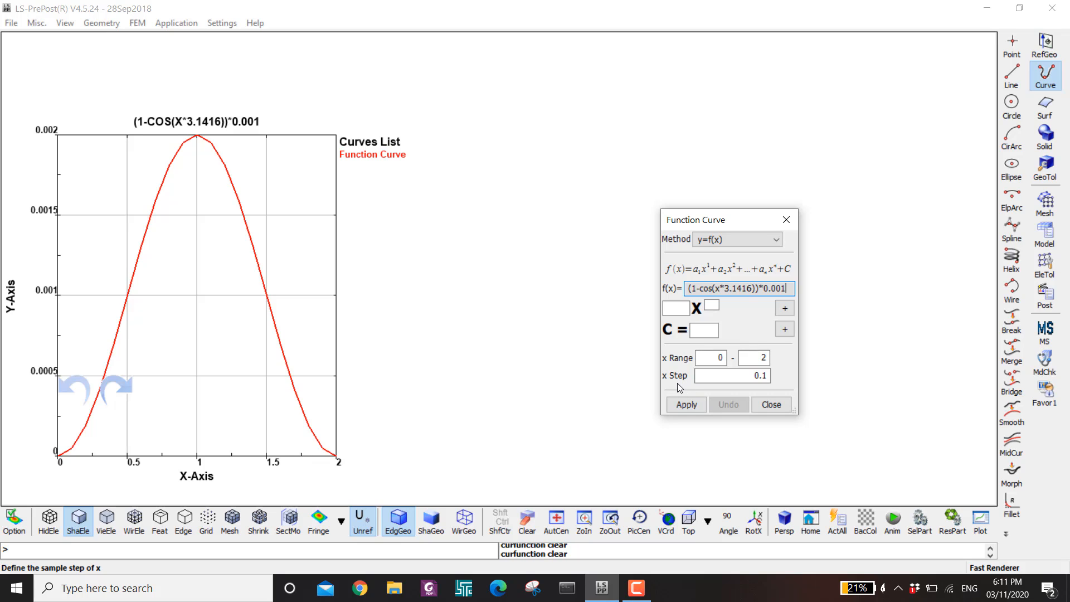
mouse_move(335, 438)
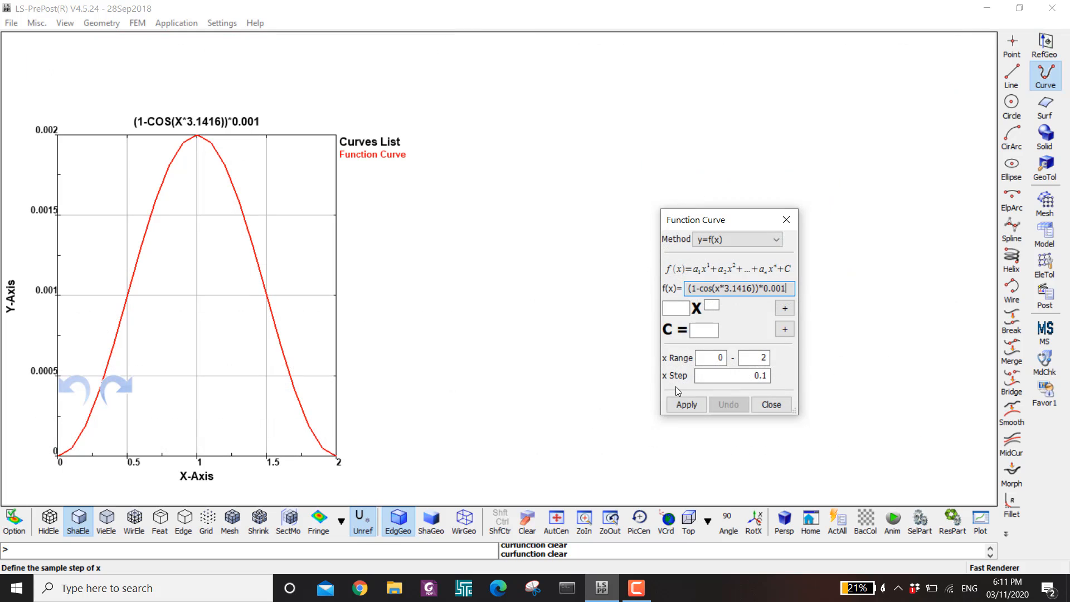
mouse_move(666, 380)
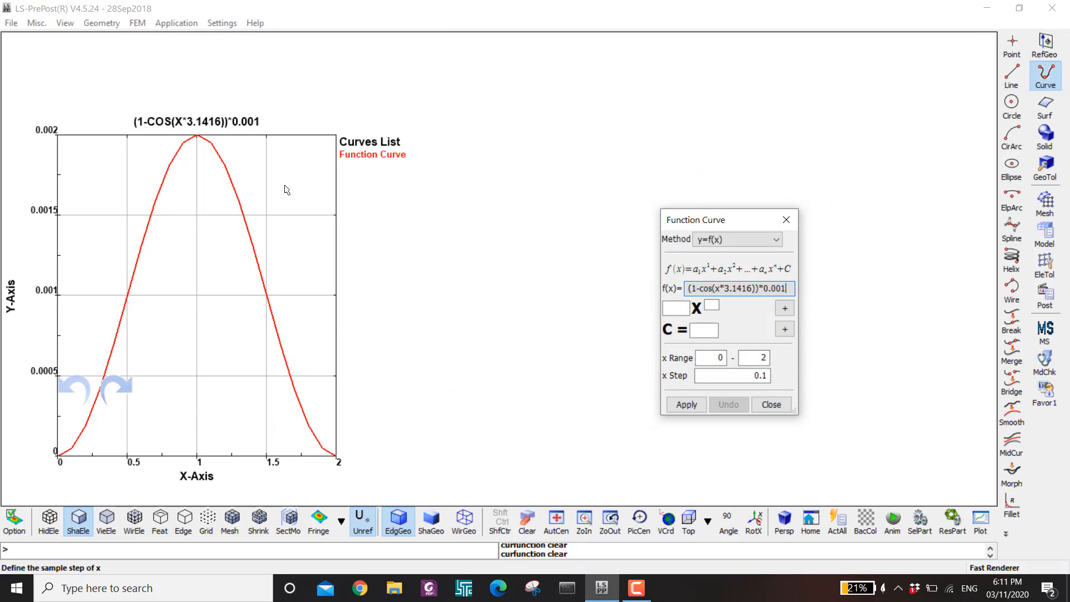
Step: Apply a 0.01 x step to create the bump as a B-spline curve, then close
left_click(732, 375)
type("0.2")
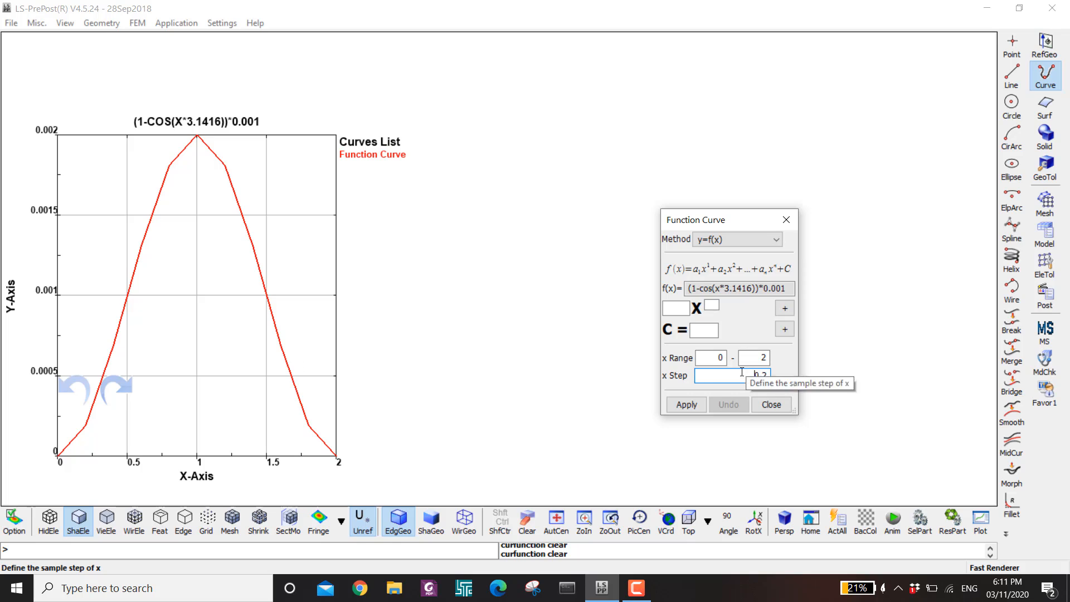
type("0.01")
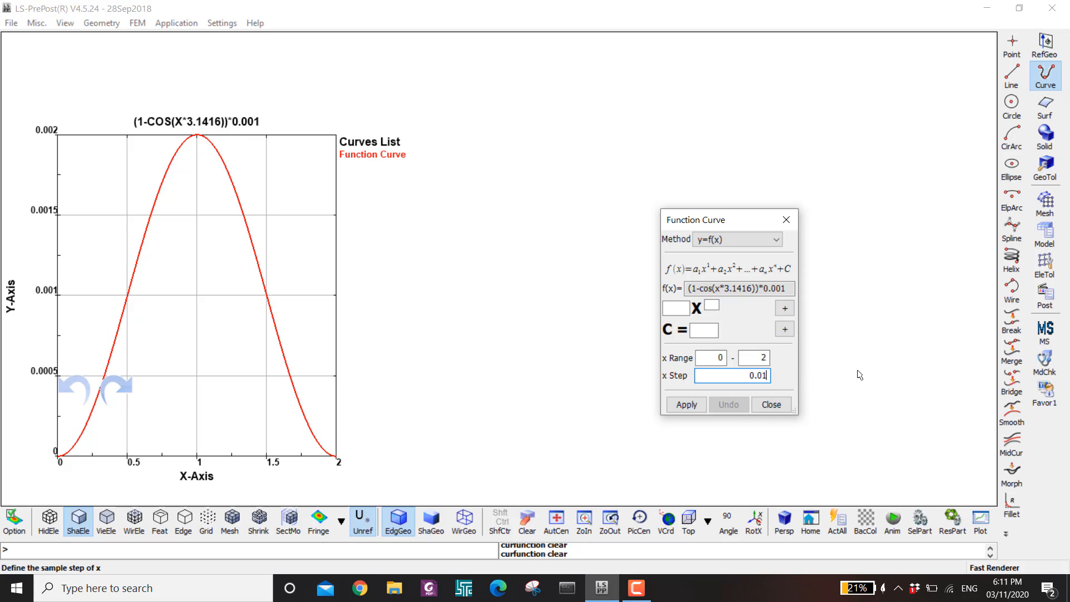
left_click(686, 404)
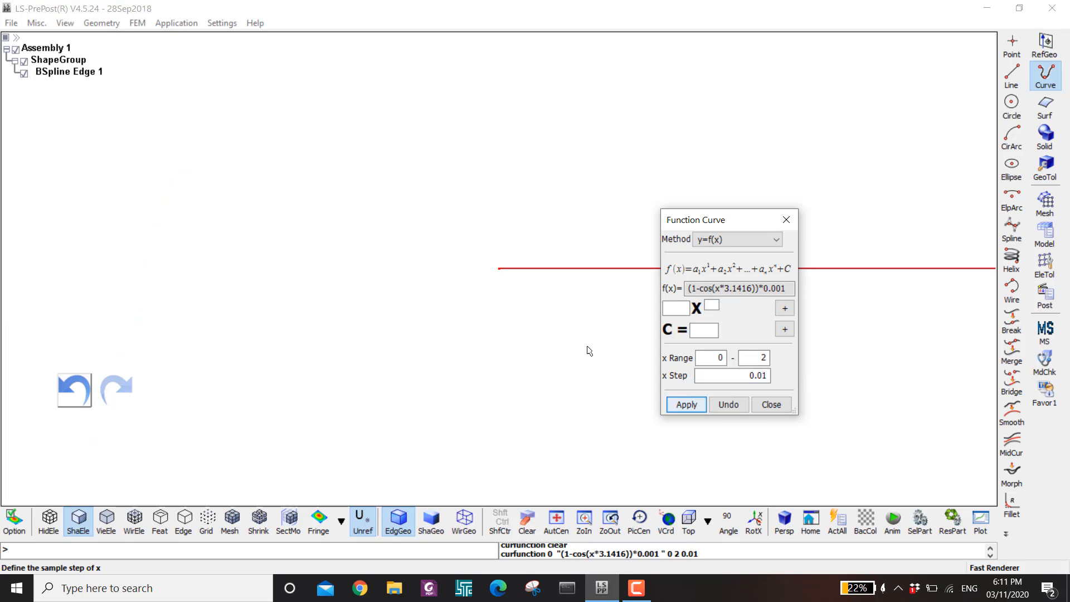
left_click_drag(589, 351, 514, 316)
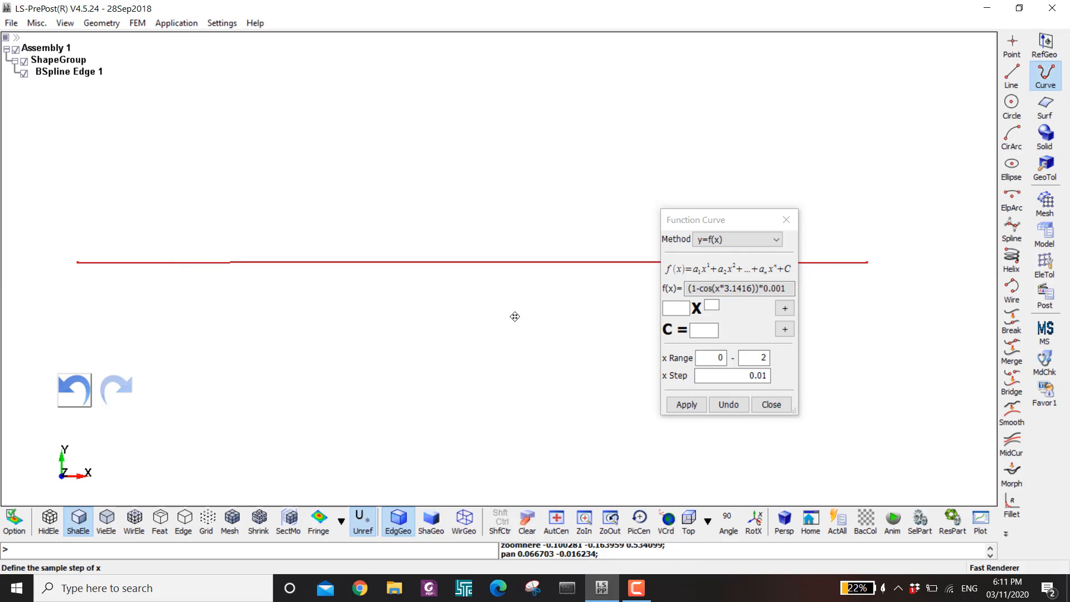
mouse_move(227, 285)
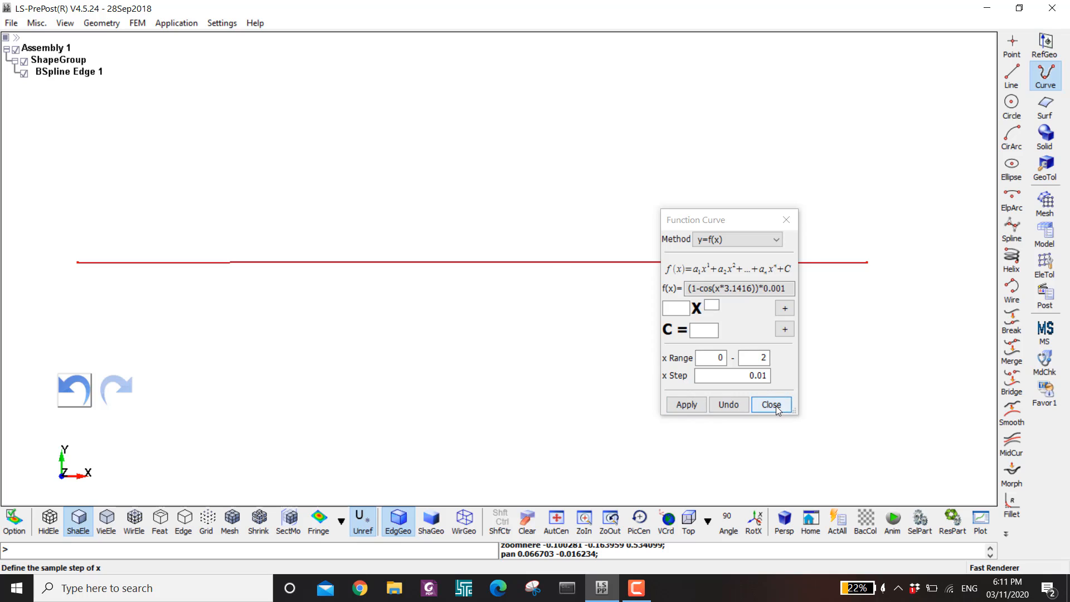
left_click(772, 404)
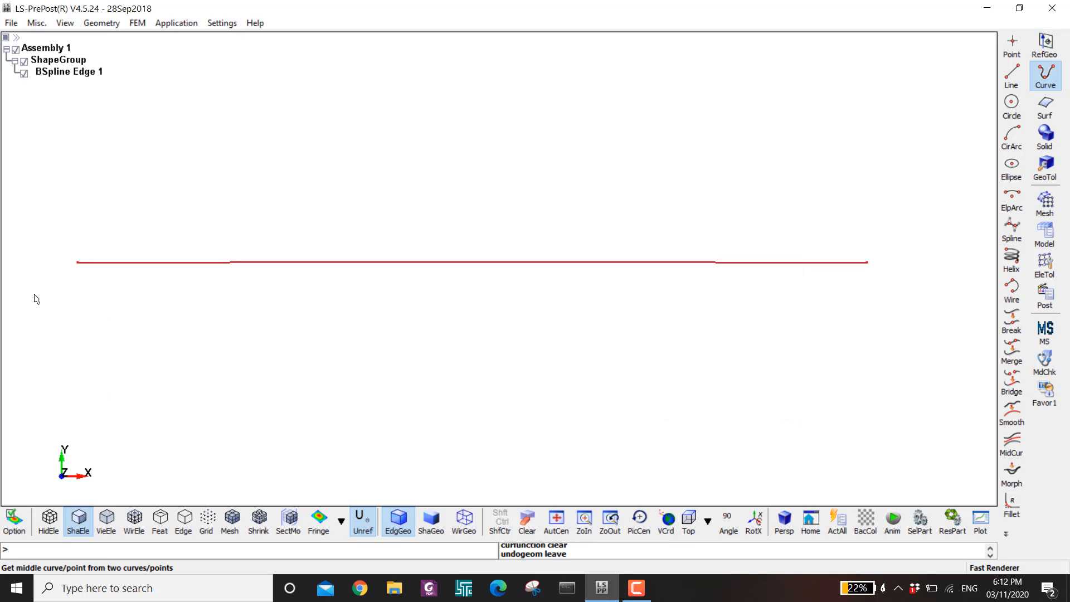
mouse_move(75, 283)
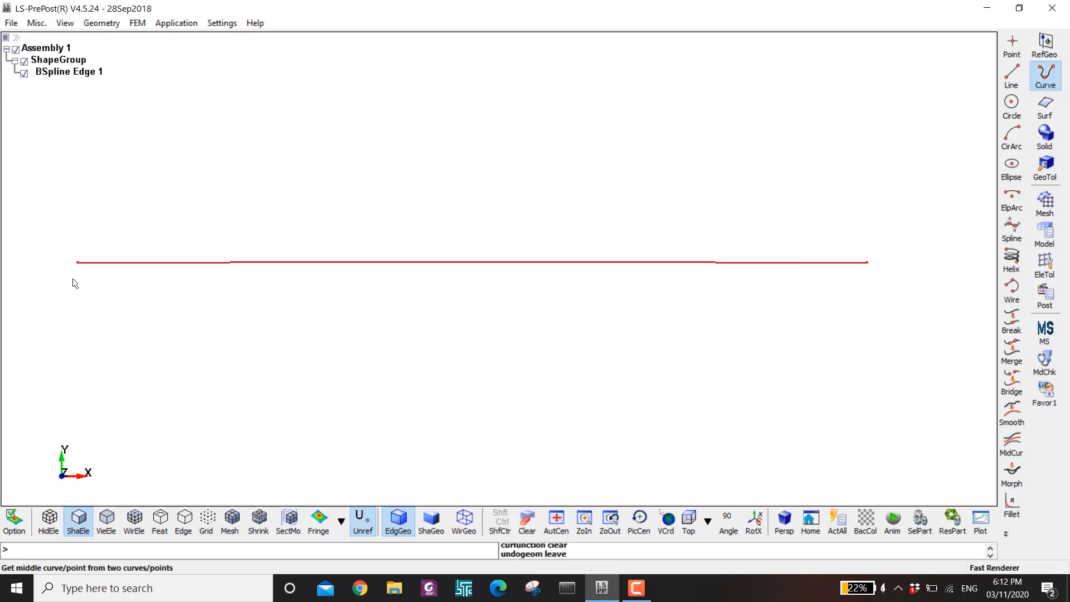
mouse_move(857, 289)
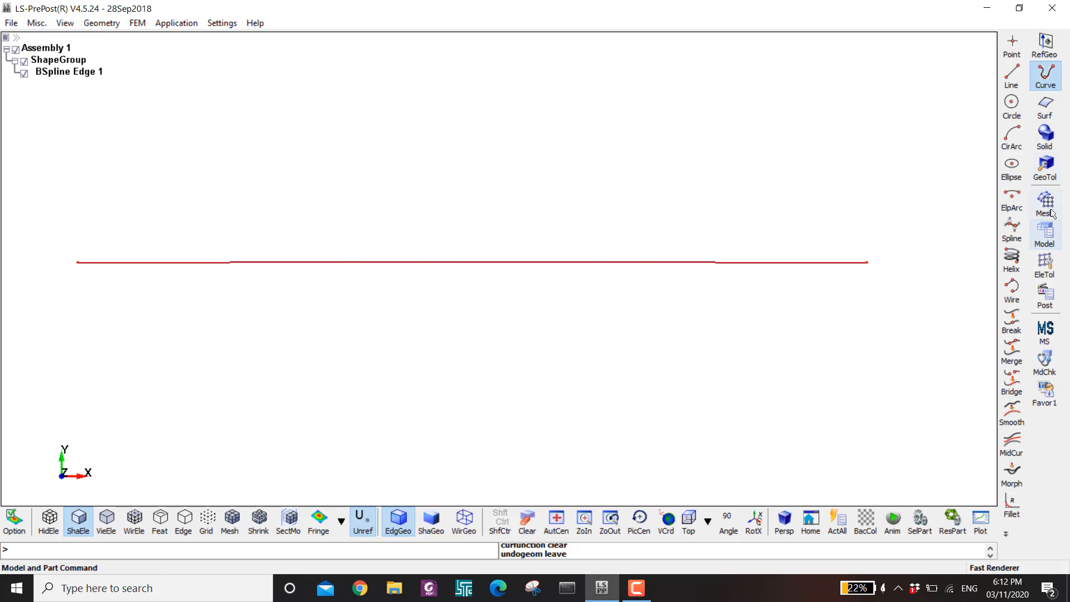
Step: Mesh a 0.05 by 0.1 rectangle of 4-node shells with 5x5 divisions
left_click(1045, 203)
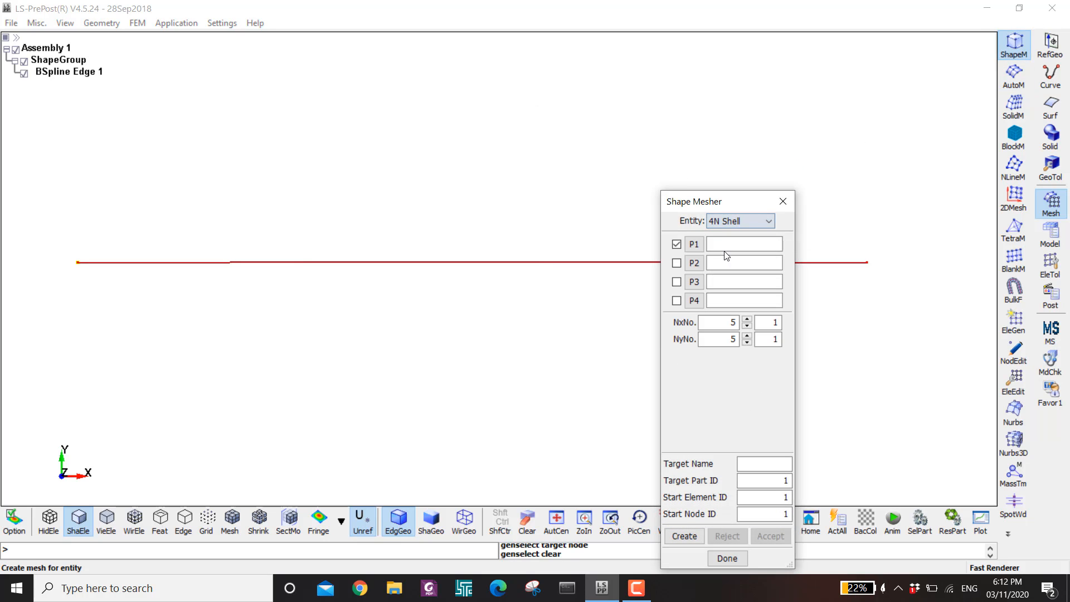
left_click(744, 244)
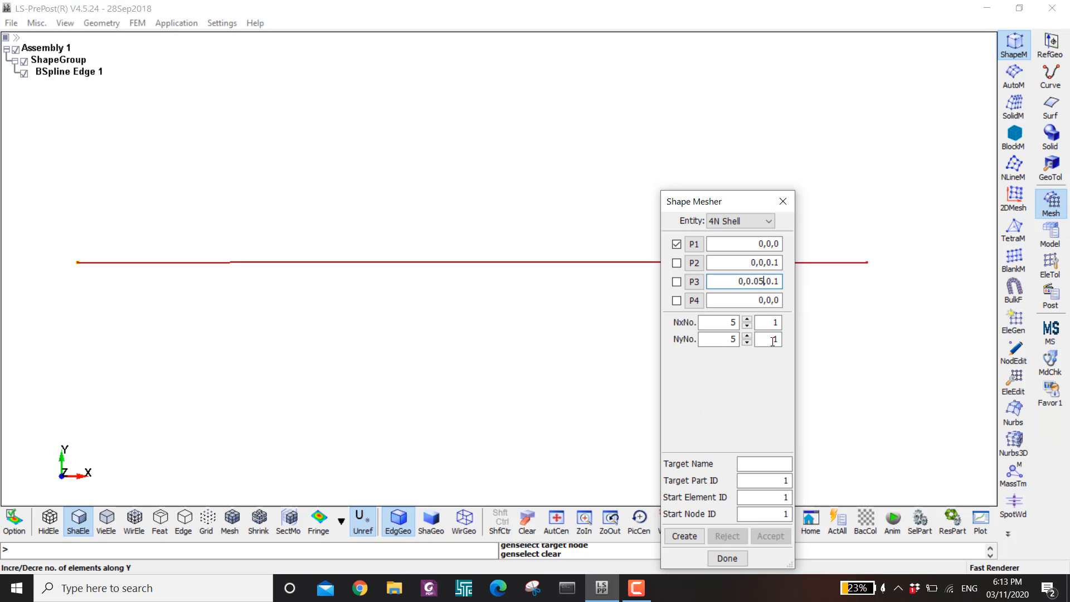
left_click(744, 300)
type(".05")
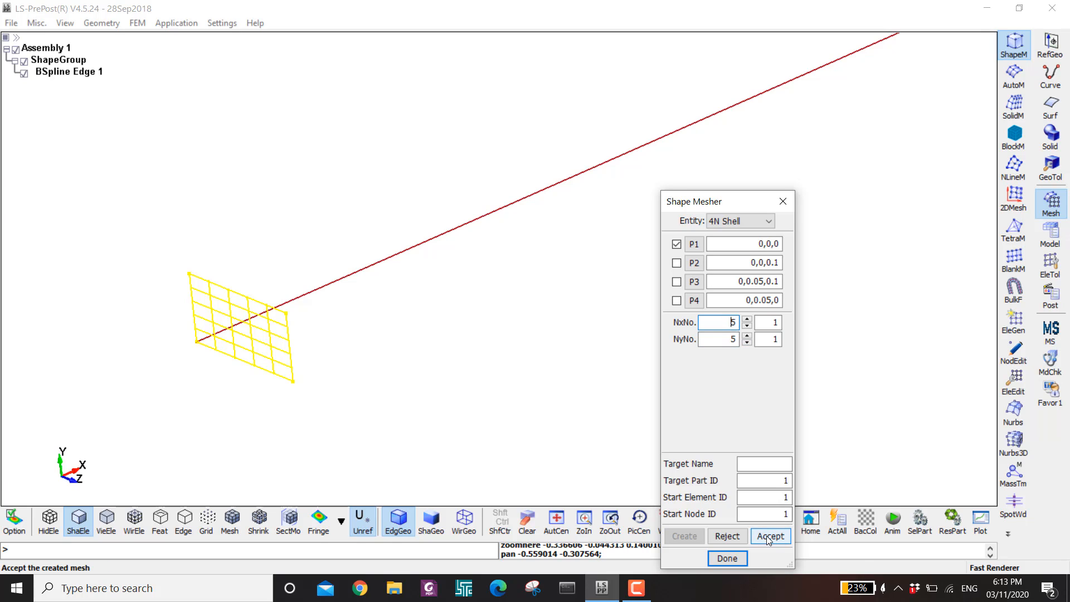
left_click(771, 536)
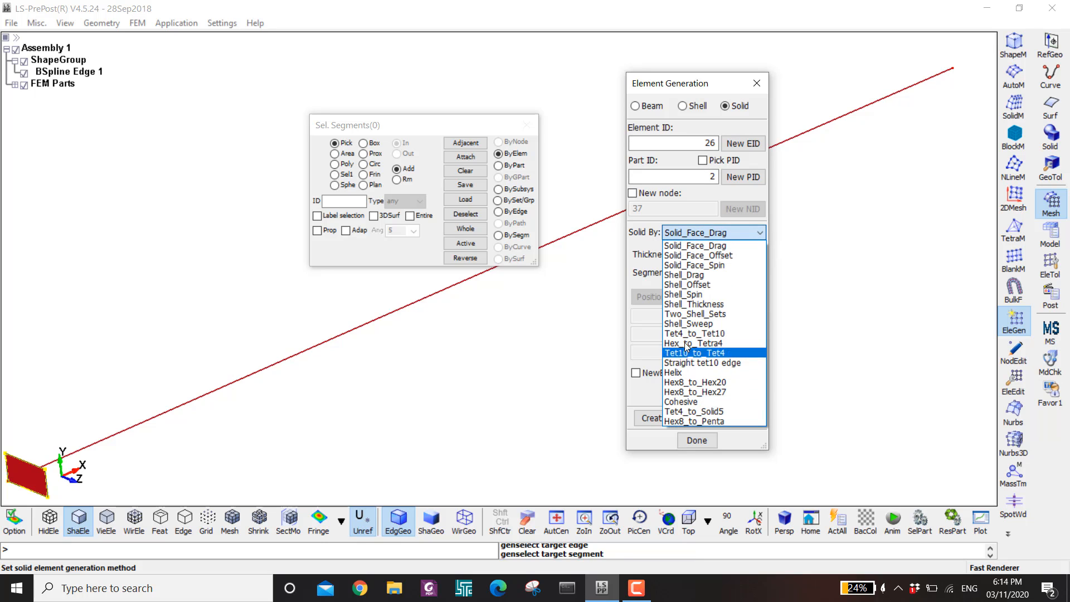
Step: Configure Shell_Sweep with the shell patch as cross-section, bump curve as path, 100 segments
left_click(689, 323)
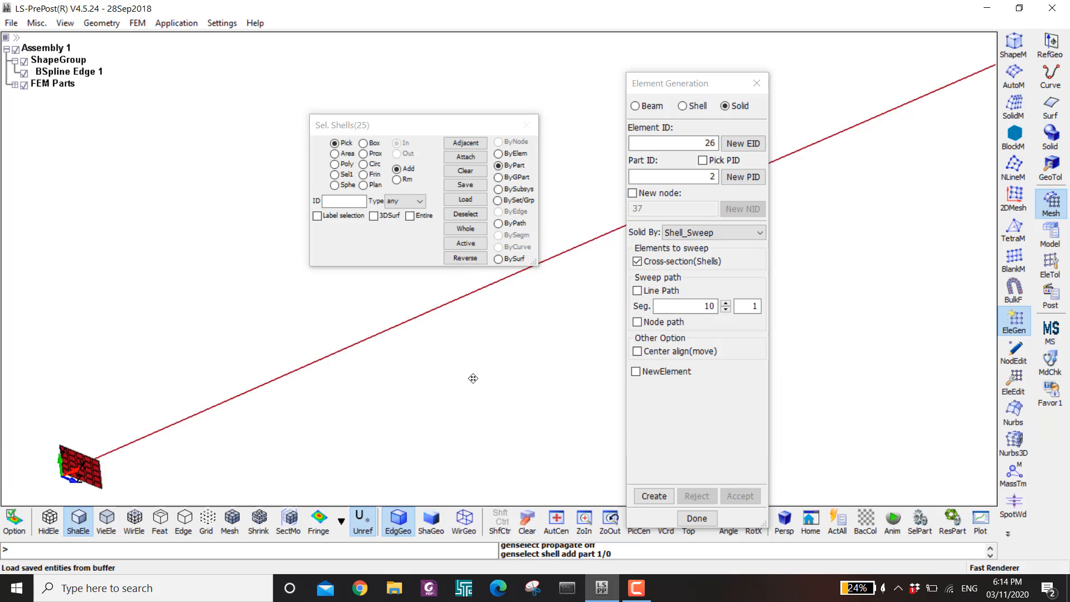
left_click(637, 321)
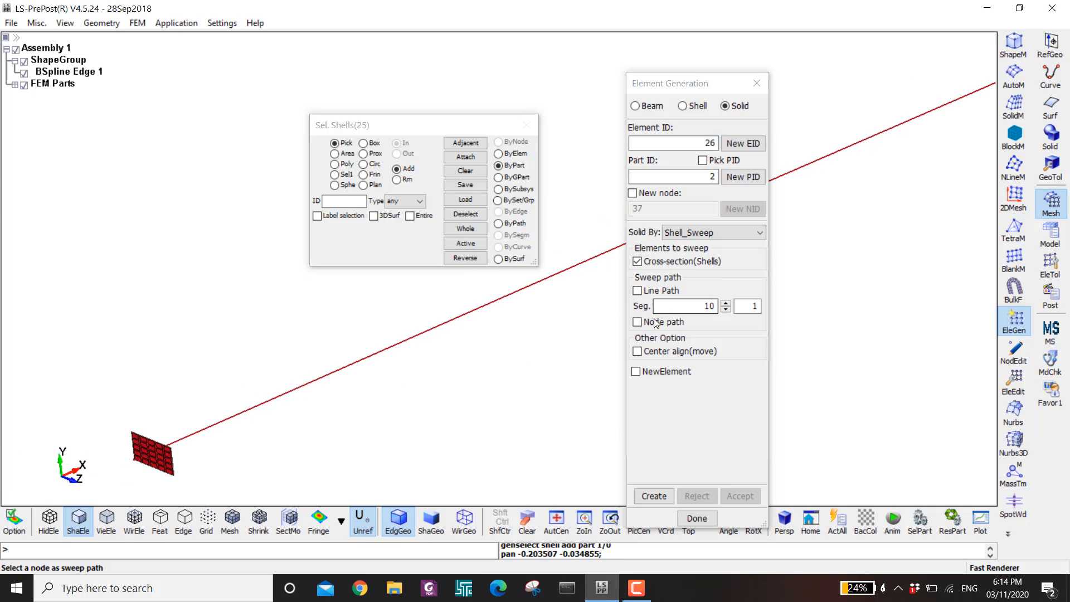
left_click(636, 290)
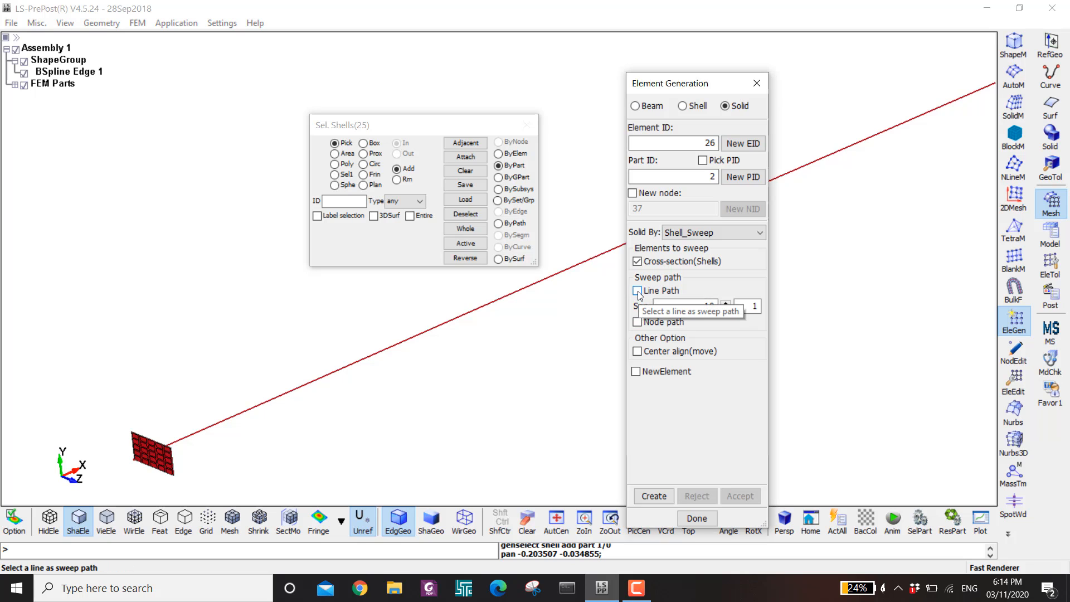
left_click(636, 290)
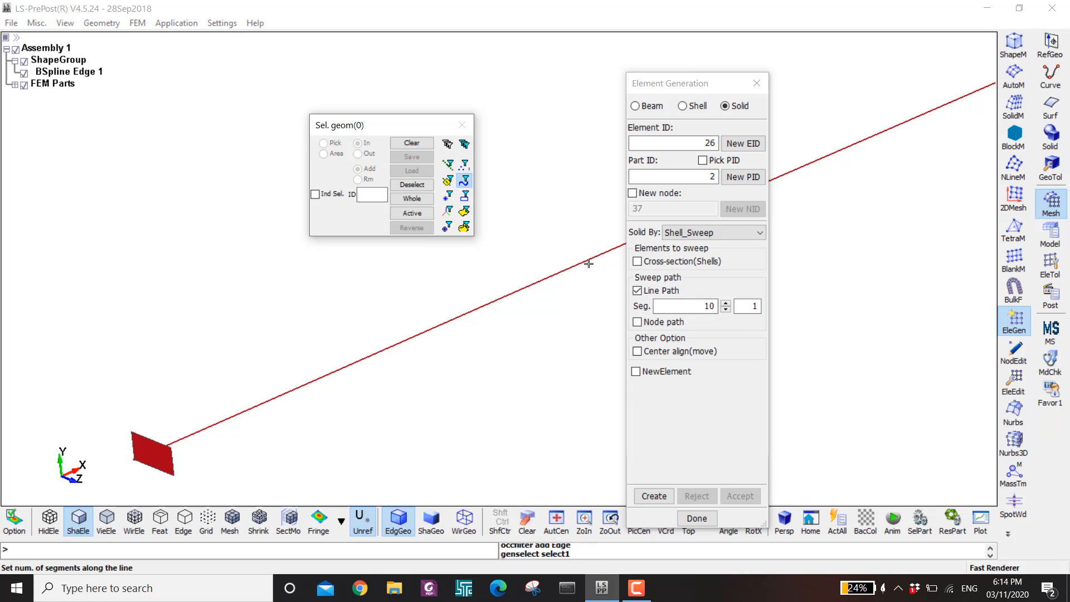
left_click(683, 306)
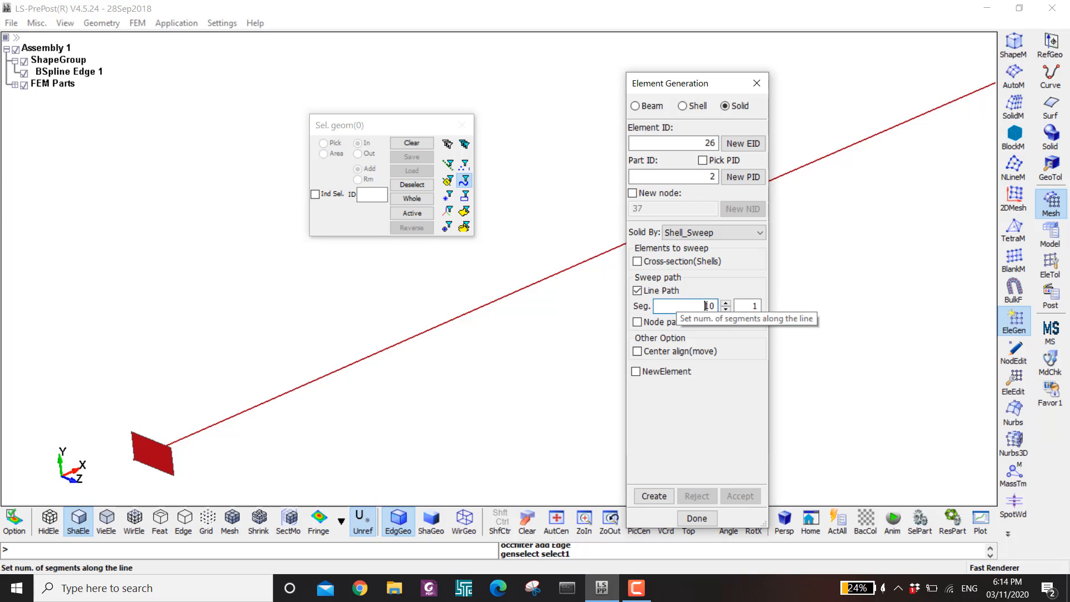
left_click(726, 302)
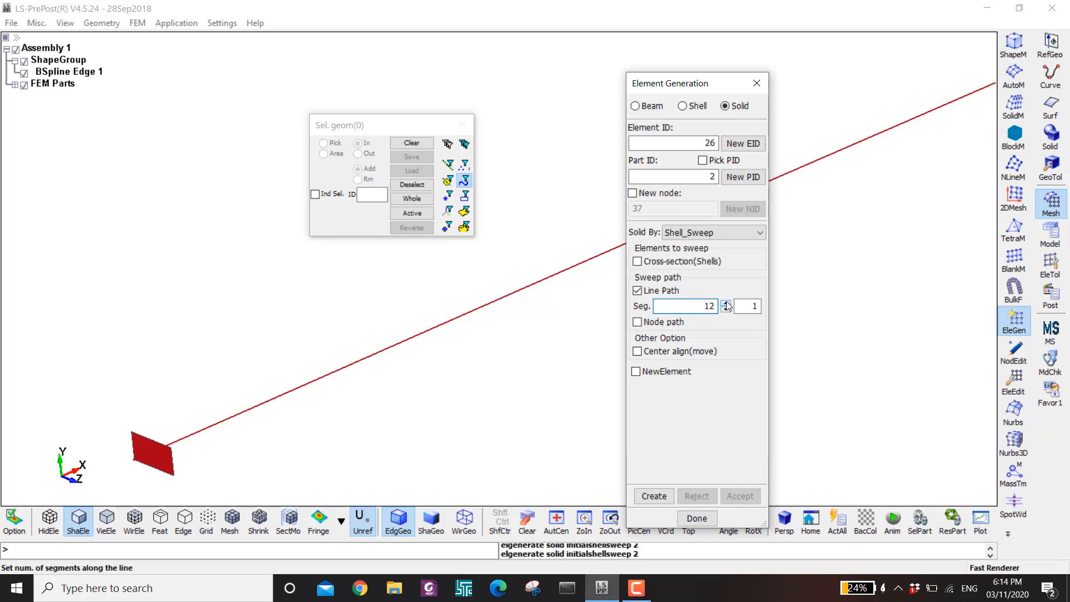
left_click(727, 308)
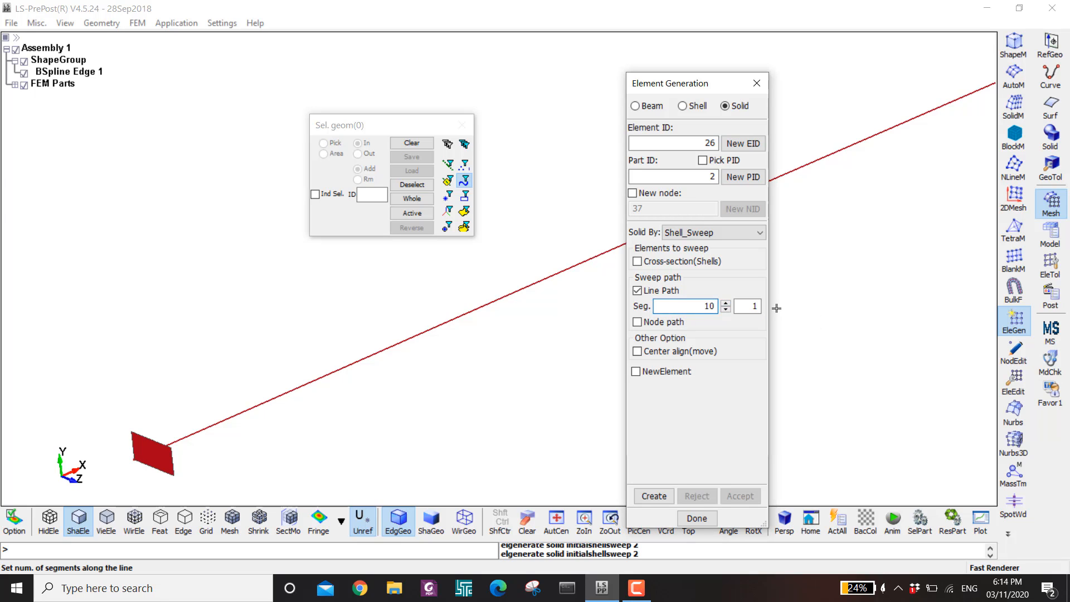
type("100")
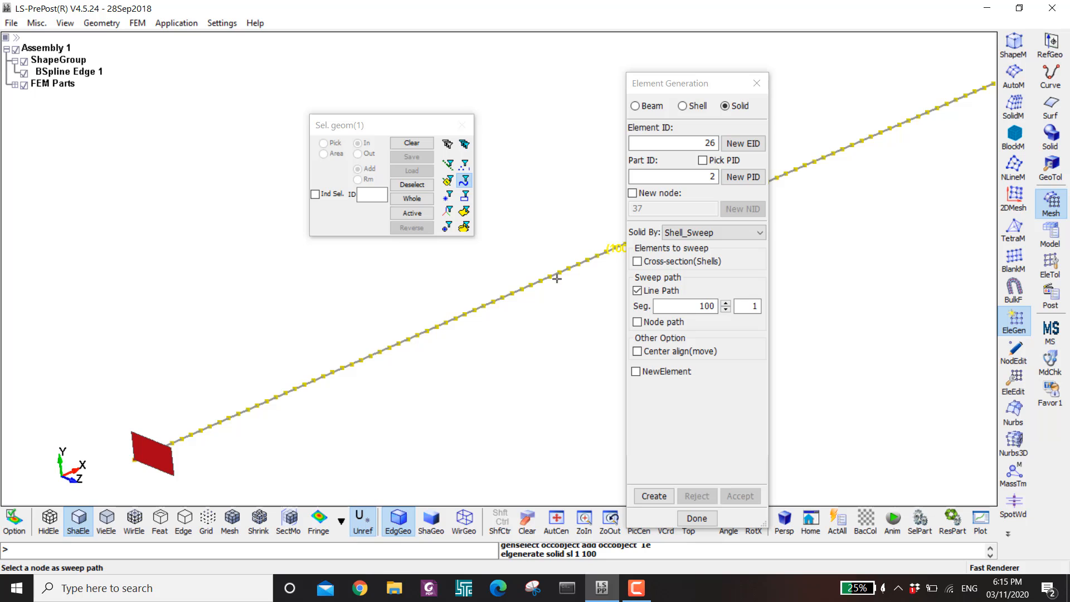
mouse_move(669, 324)
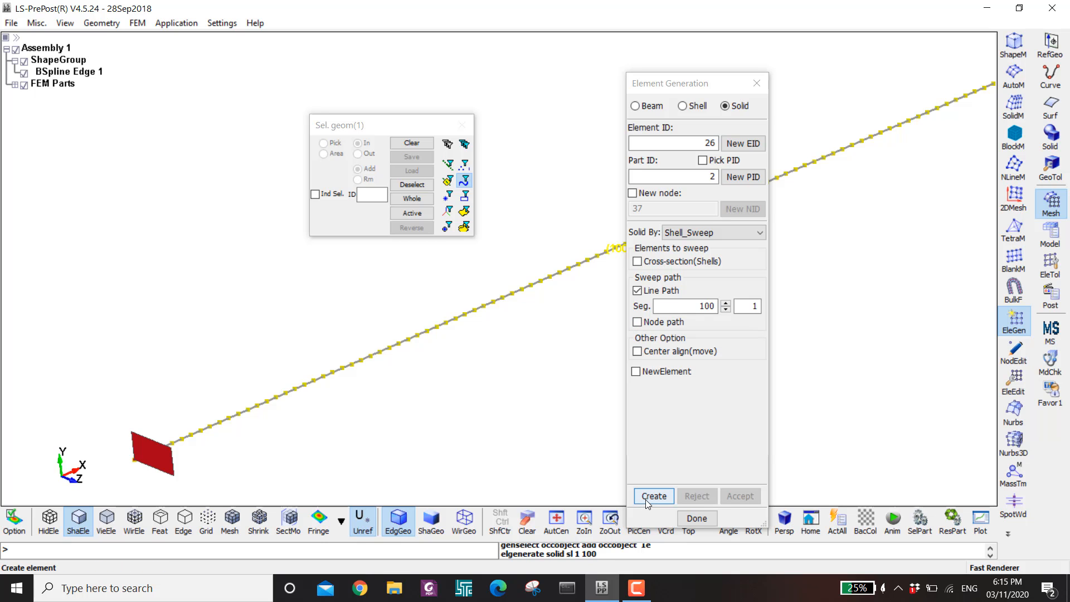
Step: Create and accept the solid column swept along the bump curve
left_click(653, 495)
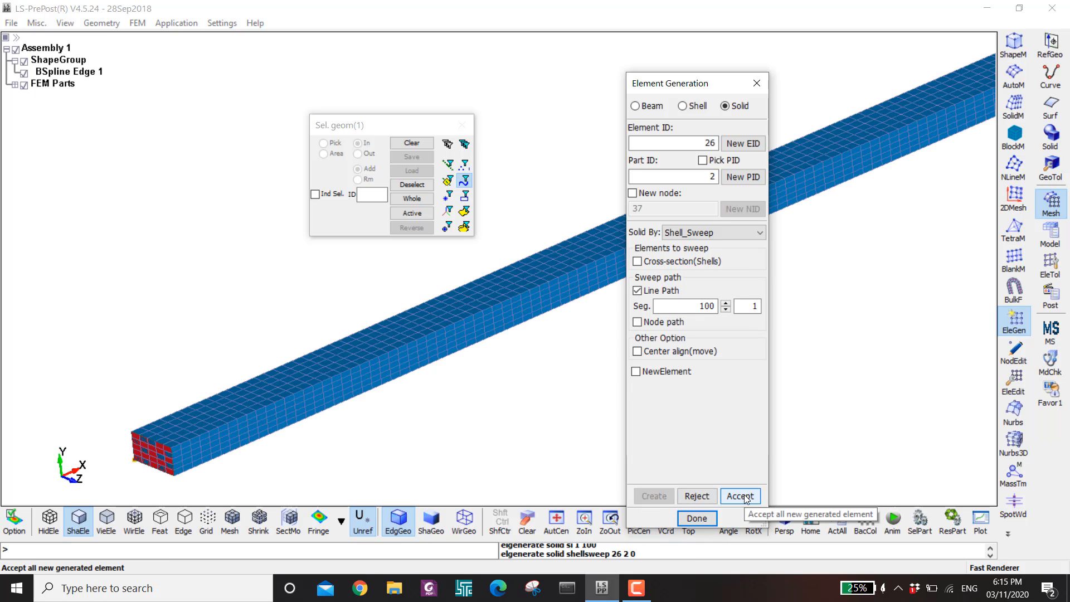
left_click(739, 496)
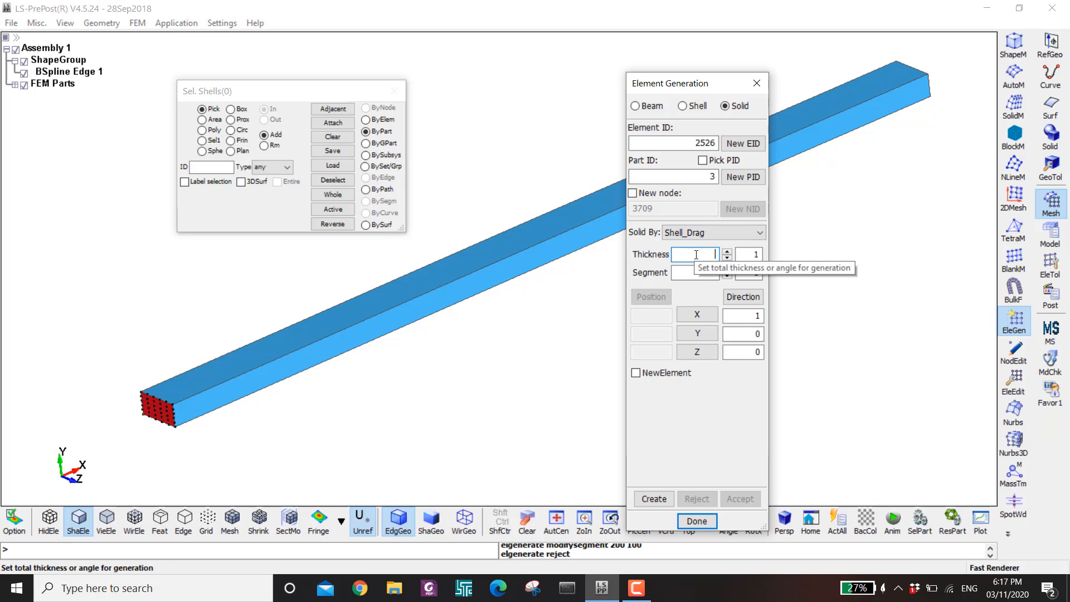
Step: Shell_Drag the cross-section along X with thickness 2 and 100 segments, and accept
type("2")
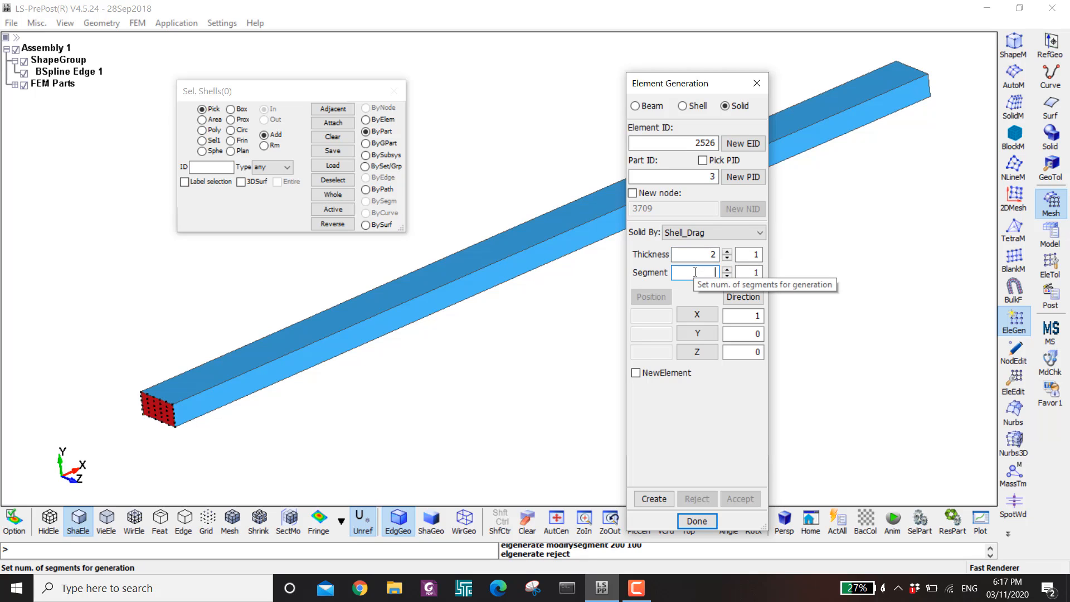
type("100")
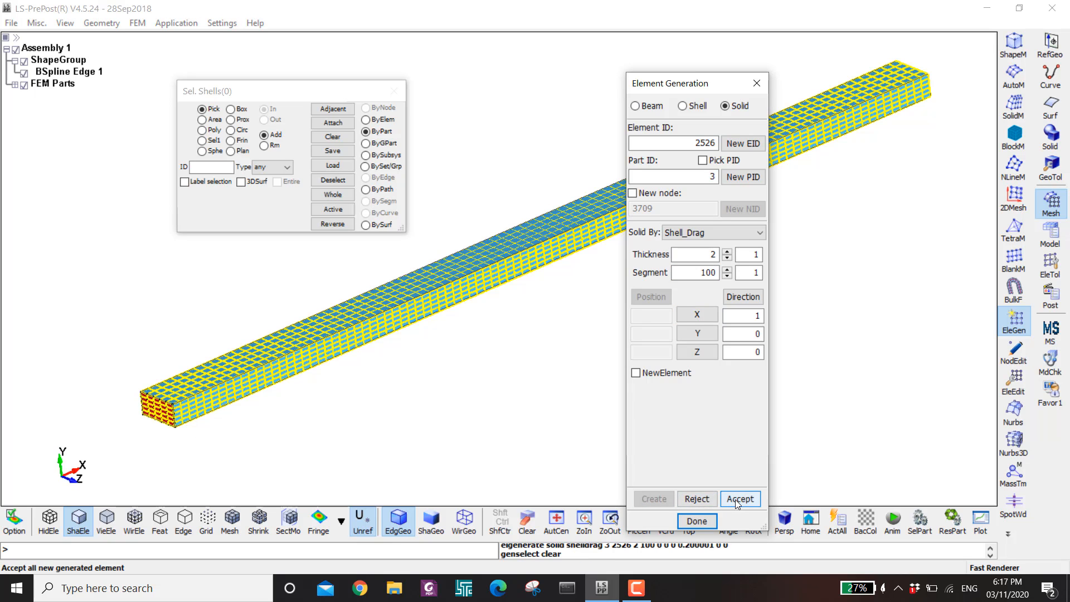
left_click(739, 499)
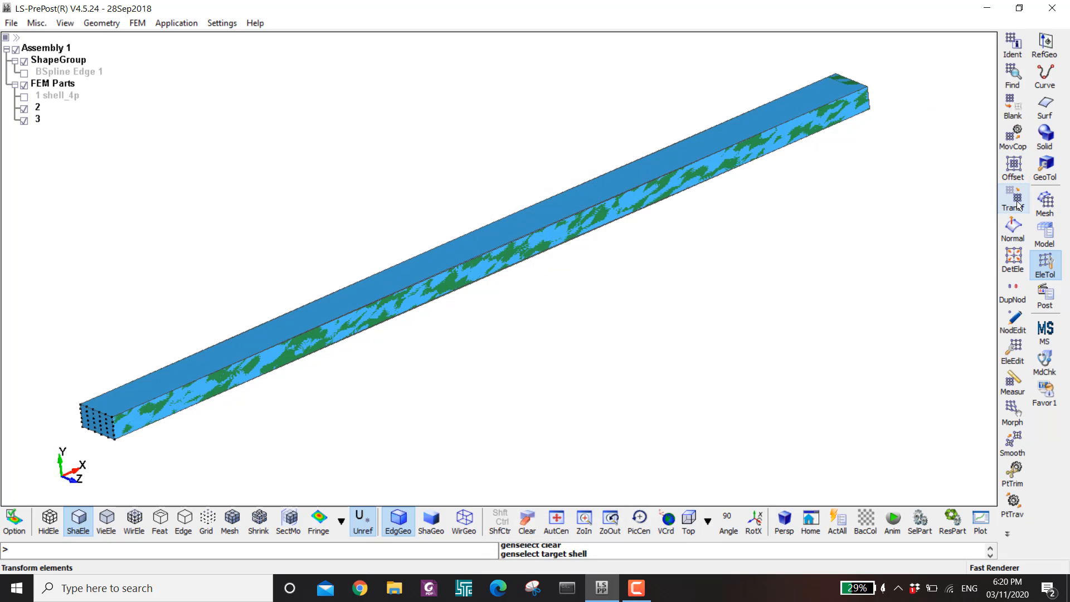
Step: Translate part 3 by +0.1 along Z and accept
left_click(1013, 199)
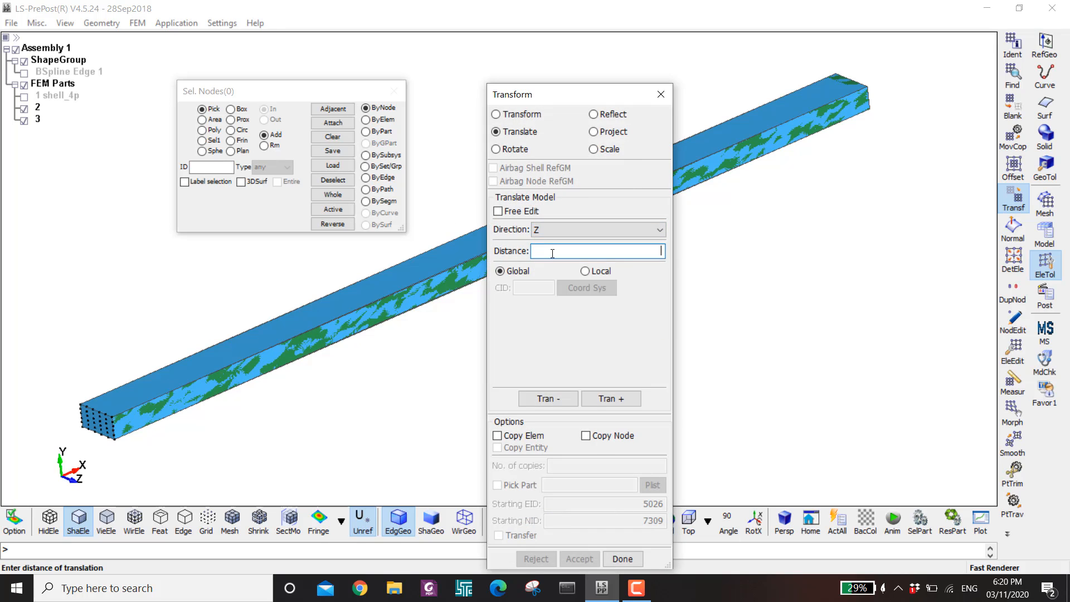
type("0.1")
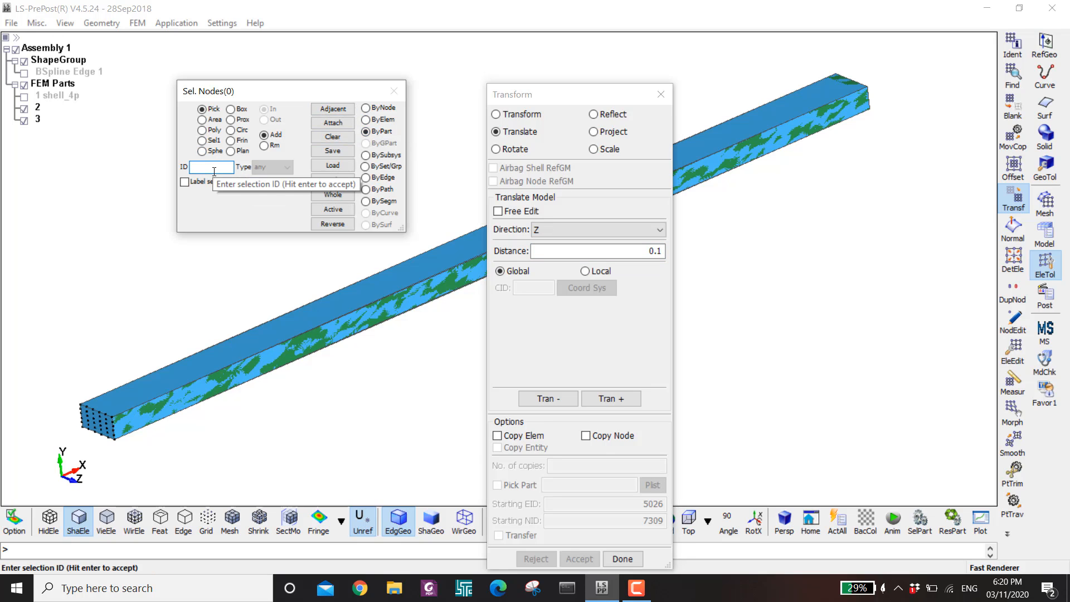
type("3")
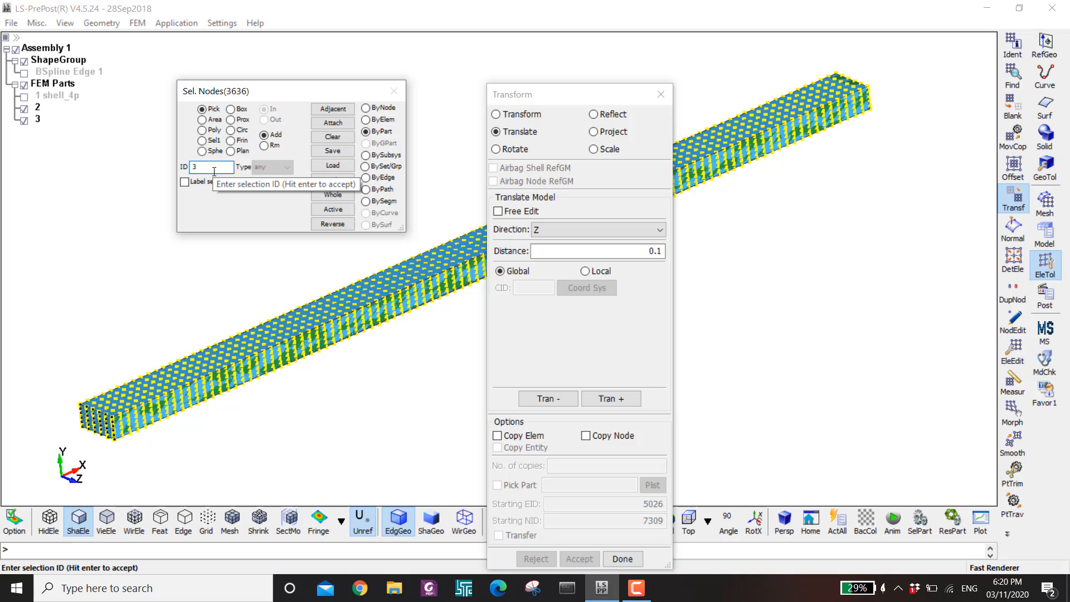
left_click(611, 399)
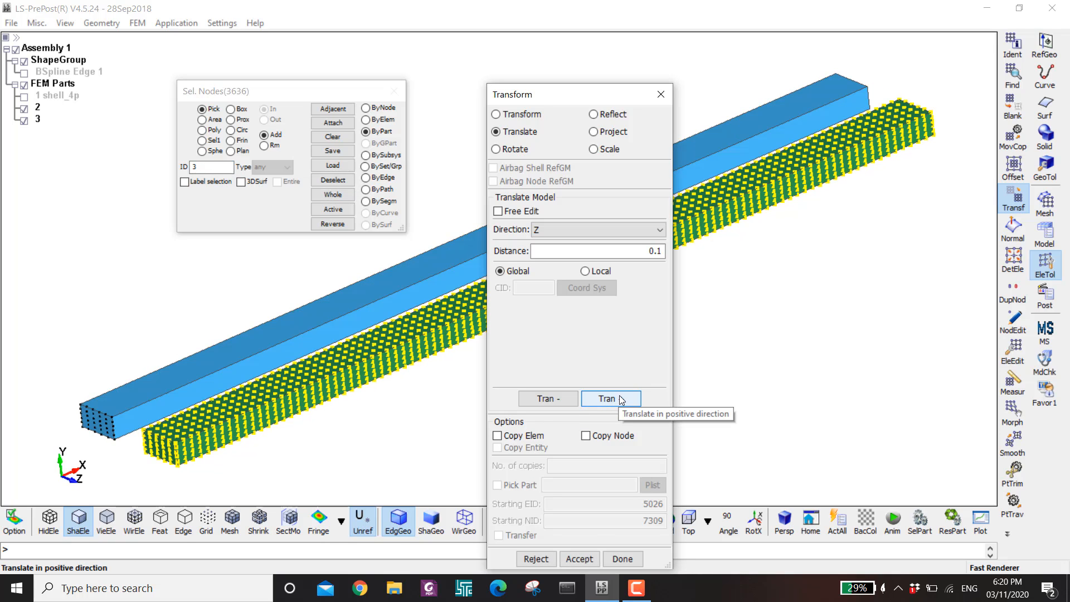
left_click(611, 398)
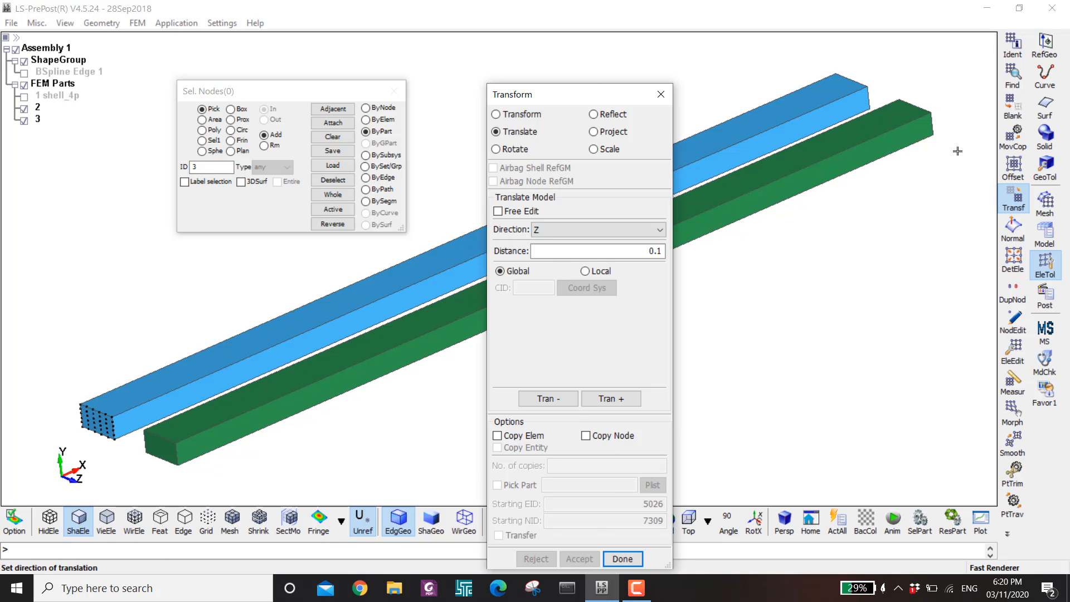
Step: Run a Model Check of solid element volume from the Keyword Manager
left_click(621, 559)
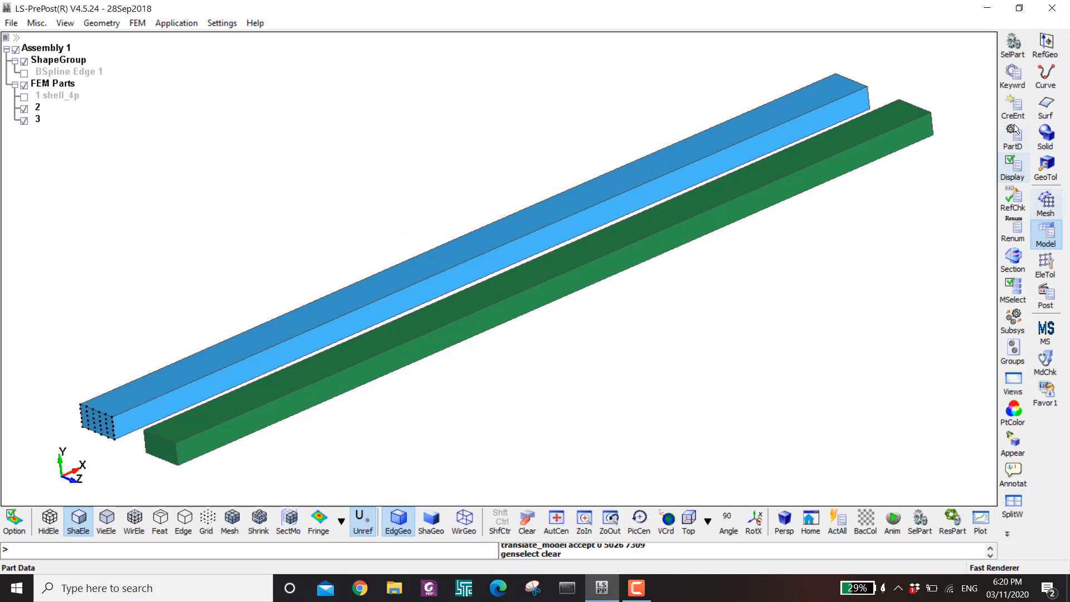
left_click(1013, 72)
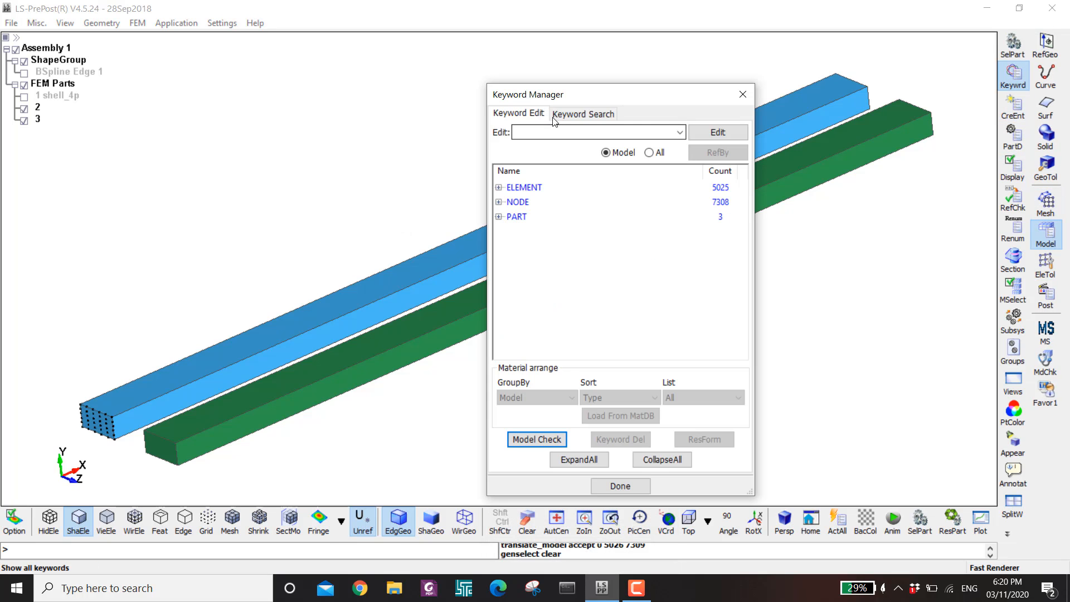
left_click(537, 439)
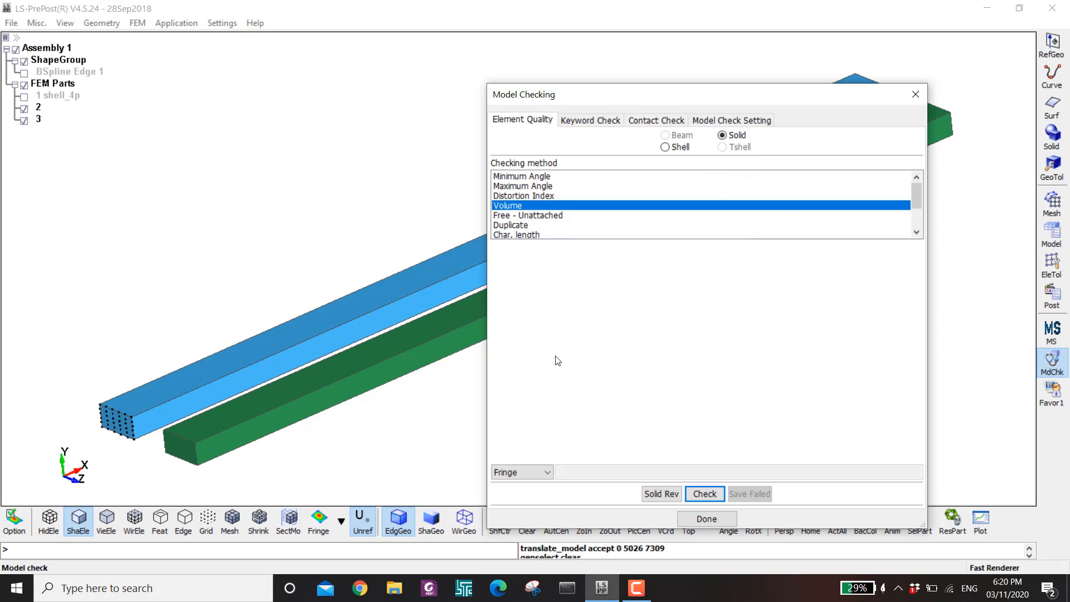
mouse_move(519, 129)
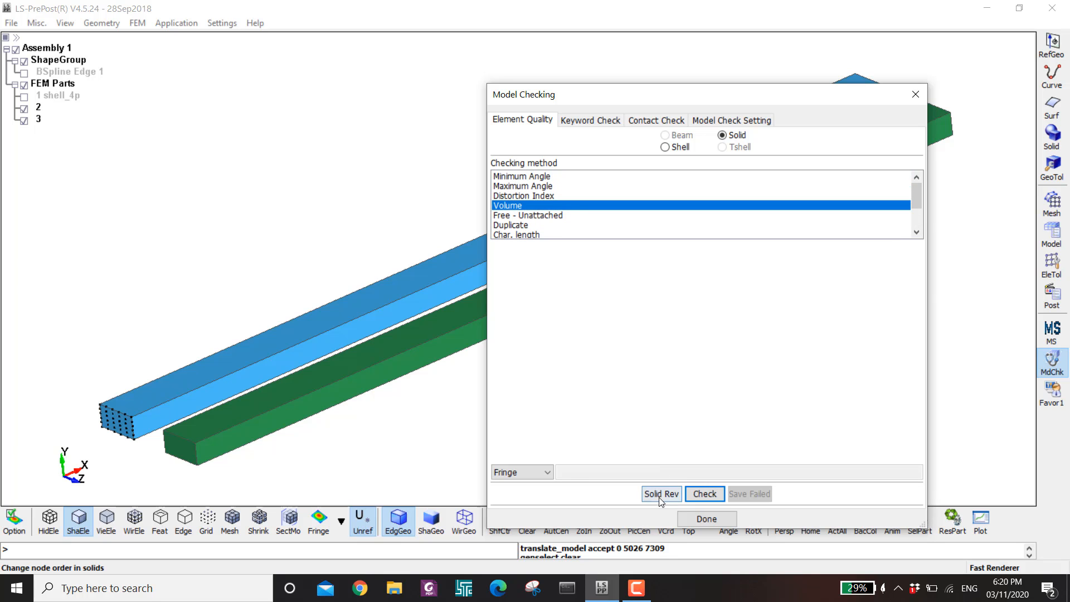
left_click(703, 493)
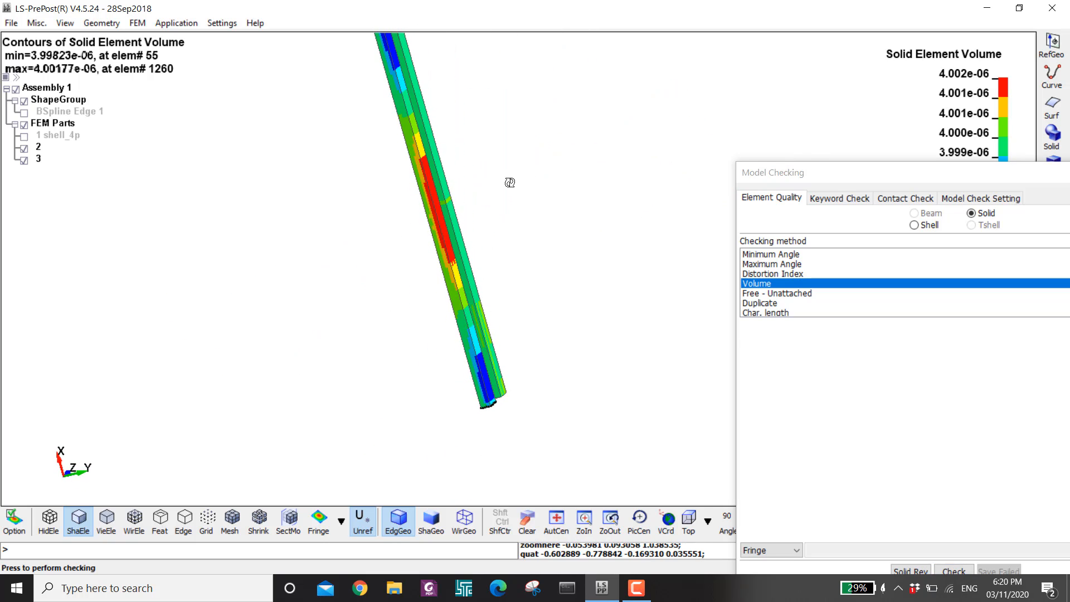
Step: Rotate the view, turn on mesh edges, and pan to show both fringed columns
left_click(230, 520)
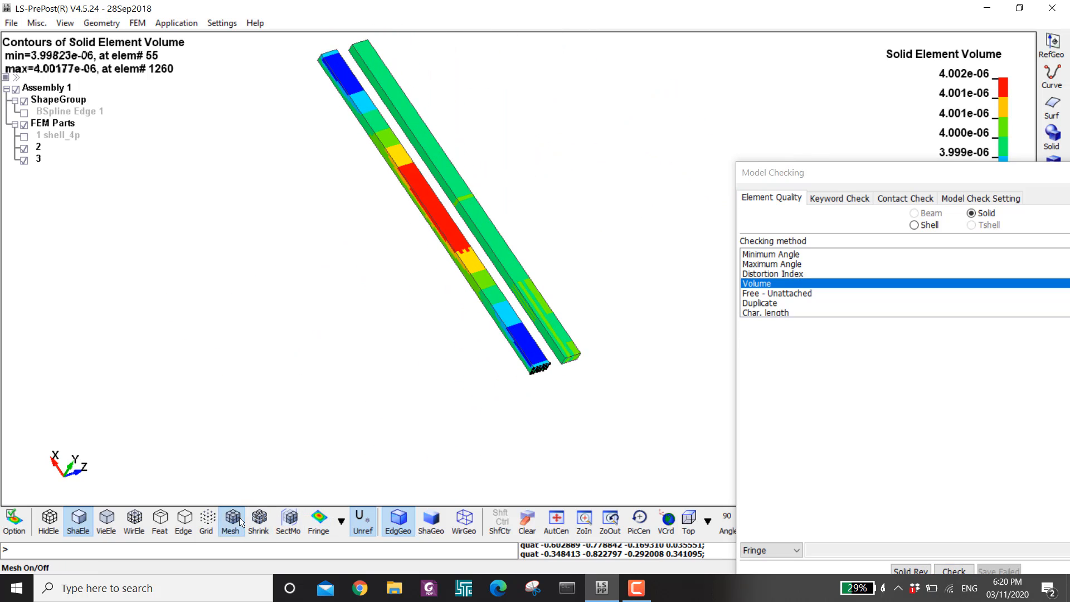
left_click(258, 521)
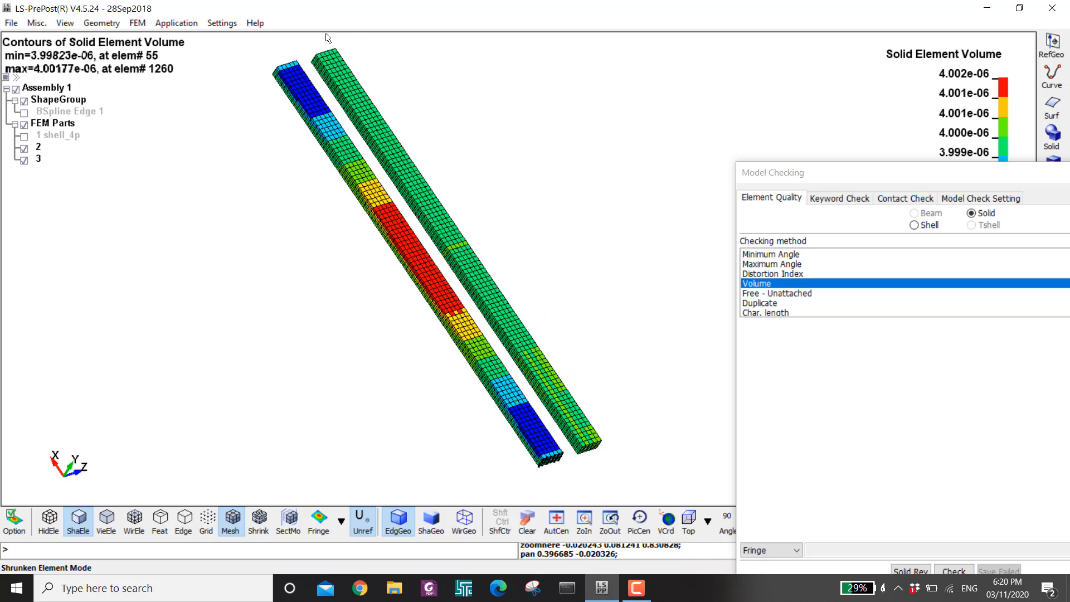
left_click_drag(772, 172, 561, 353)
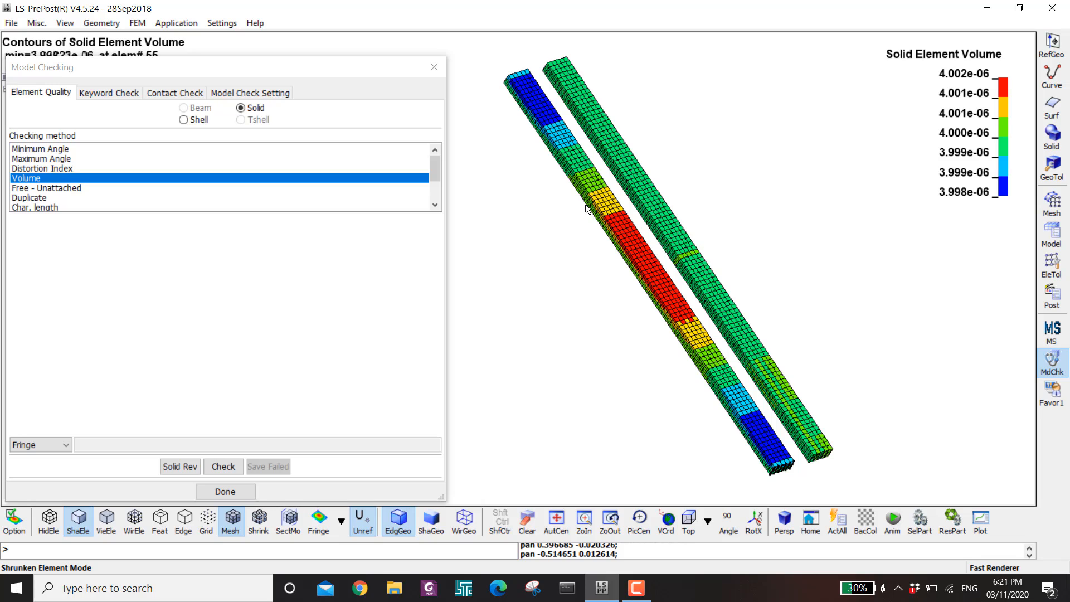
mouse_move(622, 271)
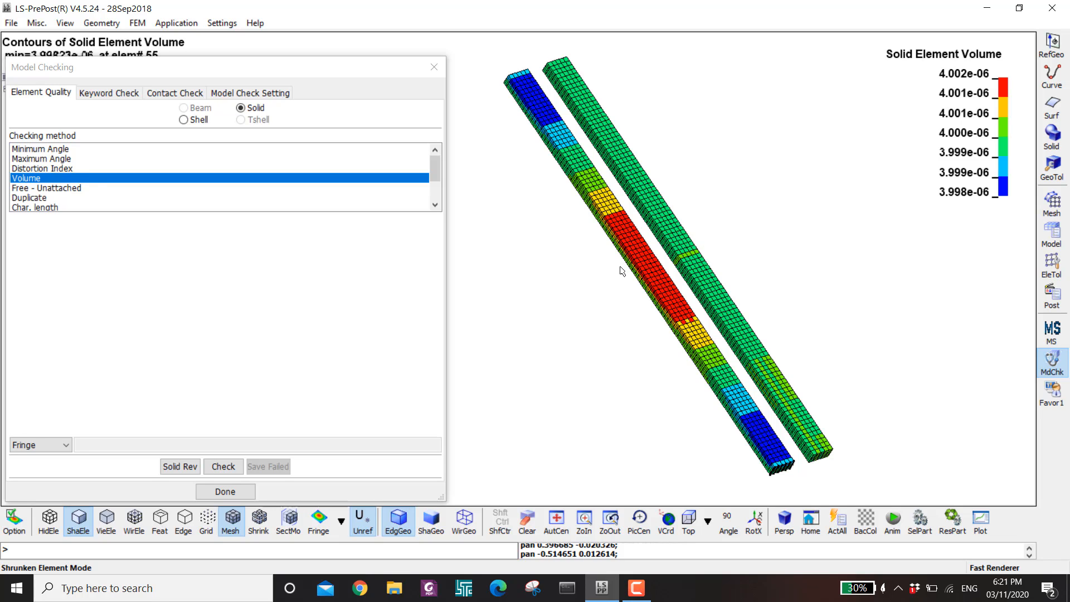
mouse_move(628, 261)
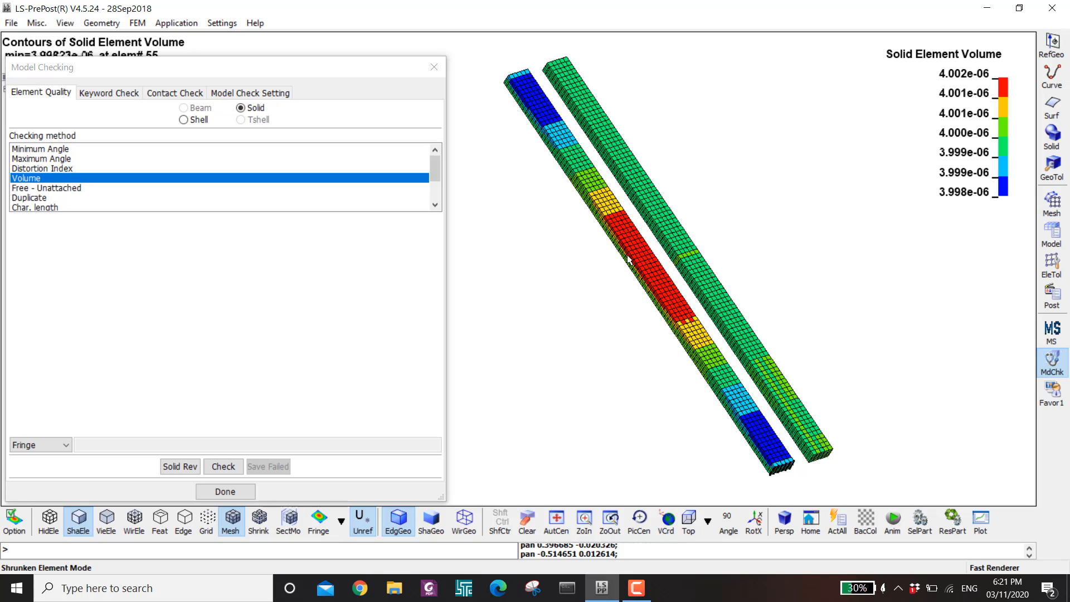
mouse_move(958, 216)
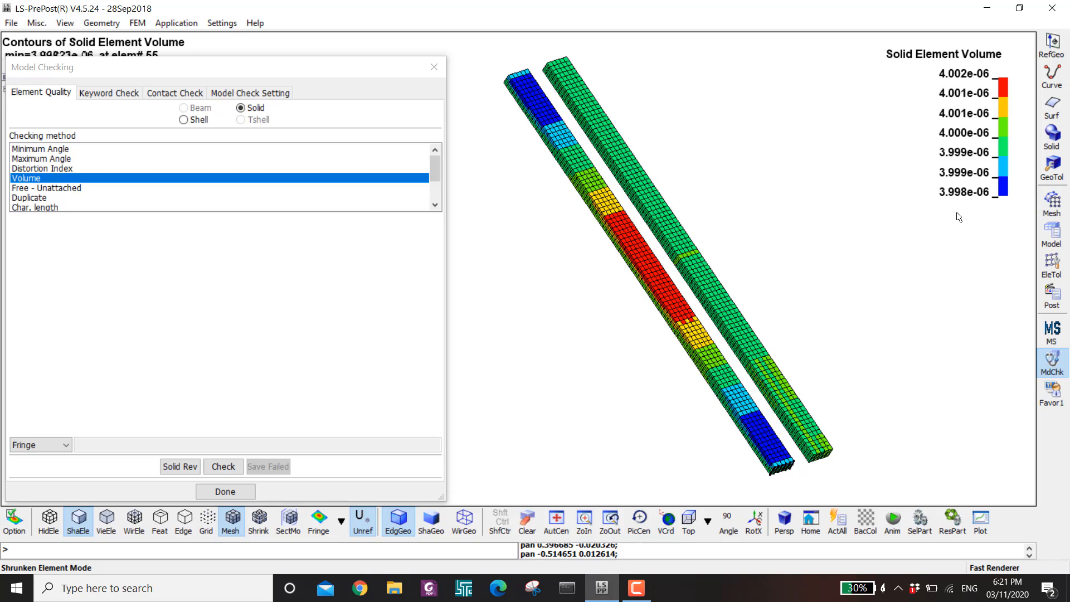
mouse_move(612, 234)
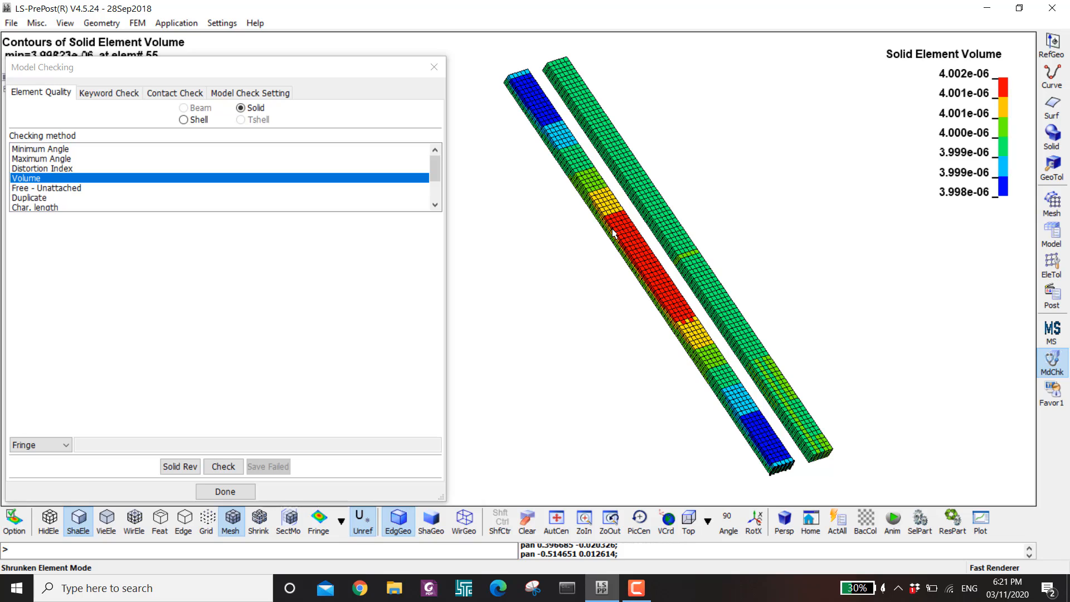